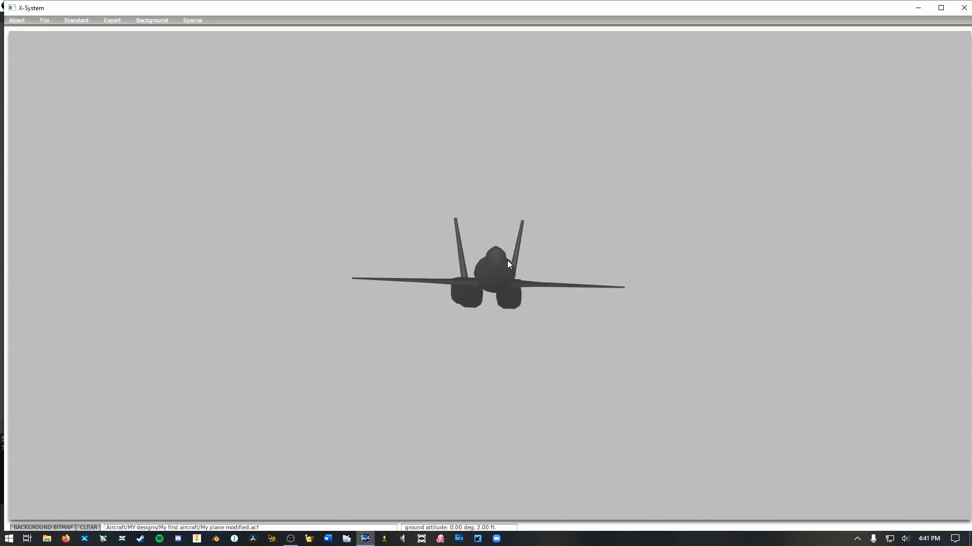
- Orbit the jet model, then bring up the Standard design screens menu
{"action": "left_click_drag", "start_coordinate": [508, 265], "coordinate": [467, 271]}
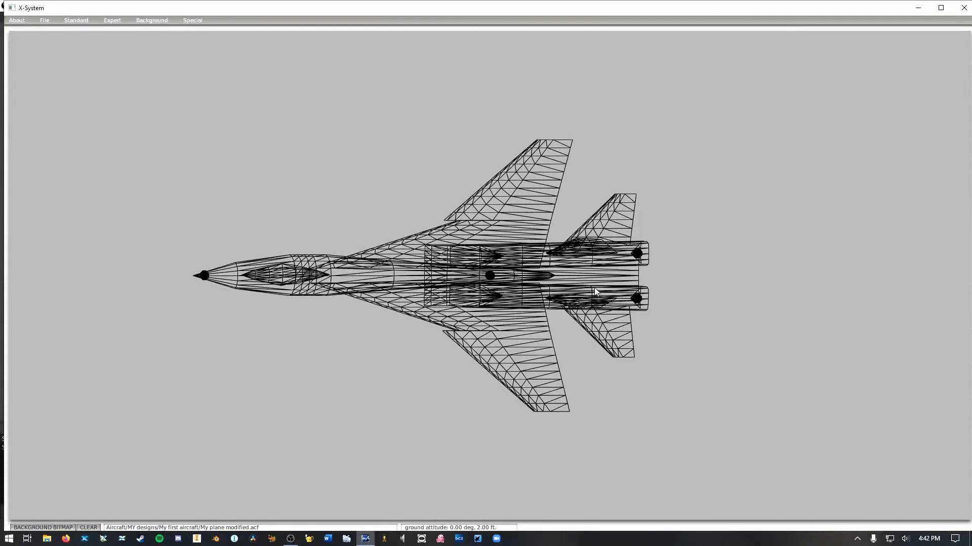
{"action": "left_click", "coordinate": [76, 20]}
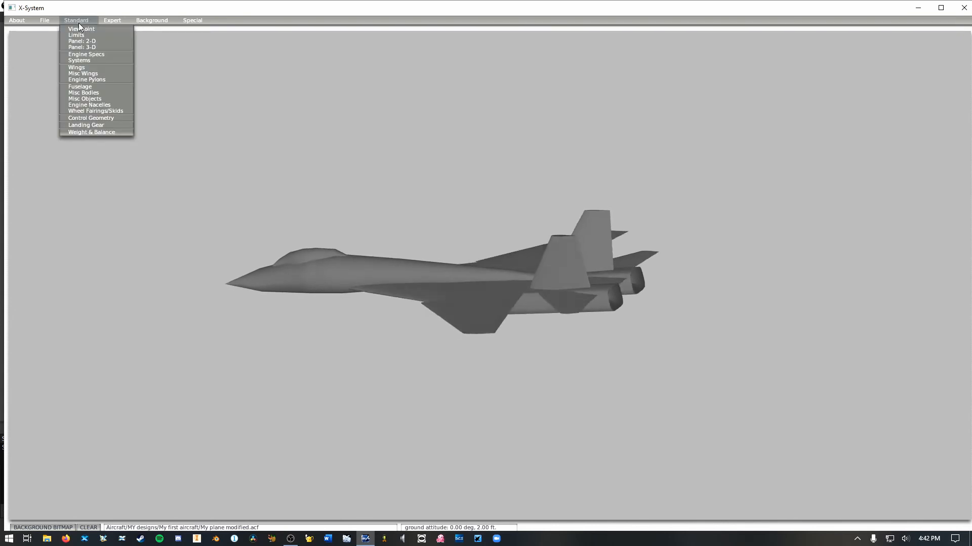
- In Wings, assign Wing 2 elements to aileron 1 and aileron 2
{"action": "left_click", "coordinate": [76, 67]}
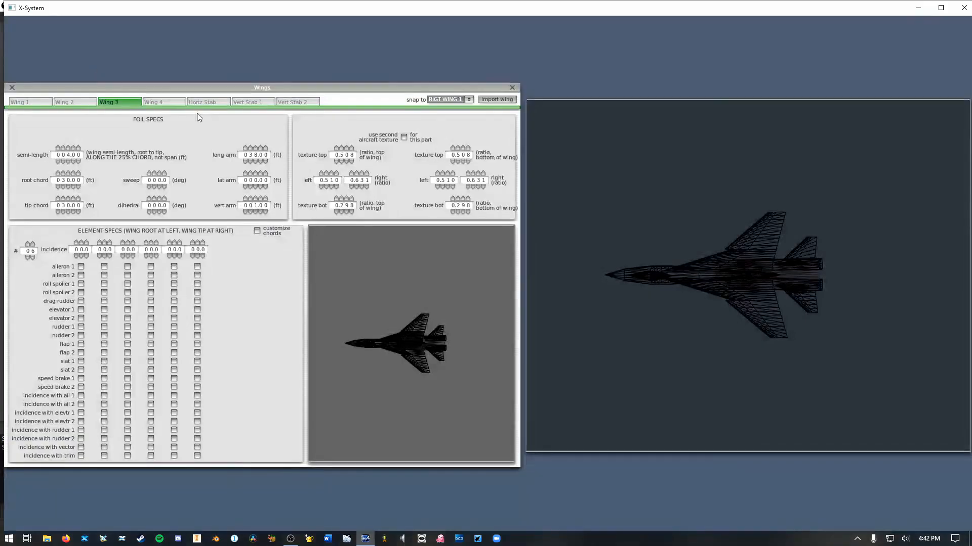
{"action": "left_click", "coordinate": [65, 101]}
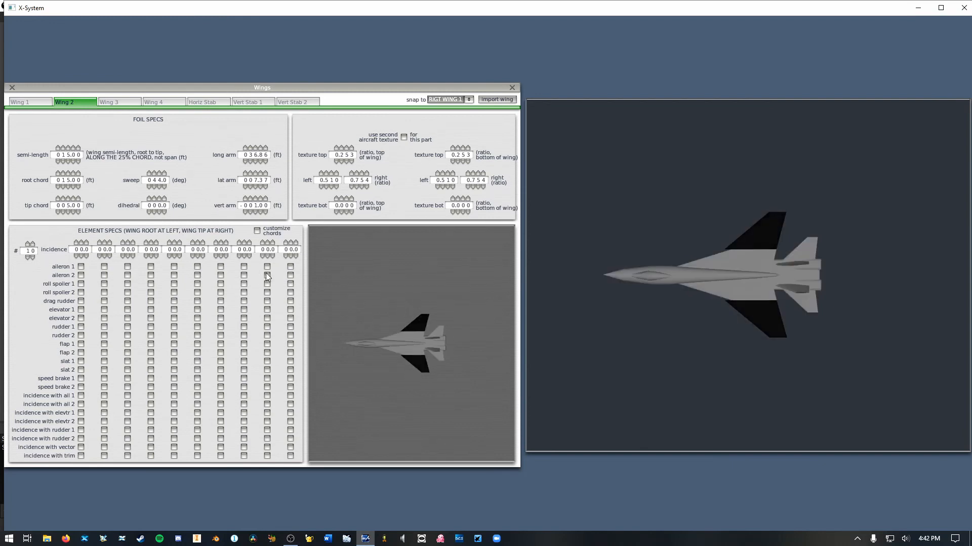
{"action": "left_click", "coordinate": [244, 266]}
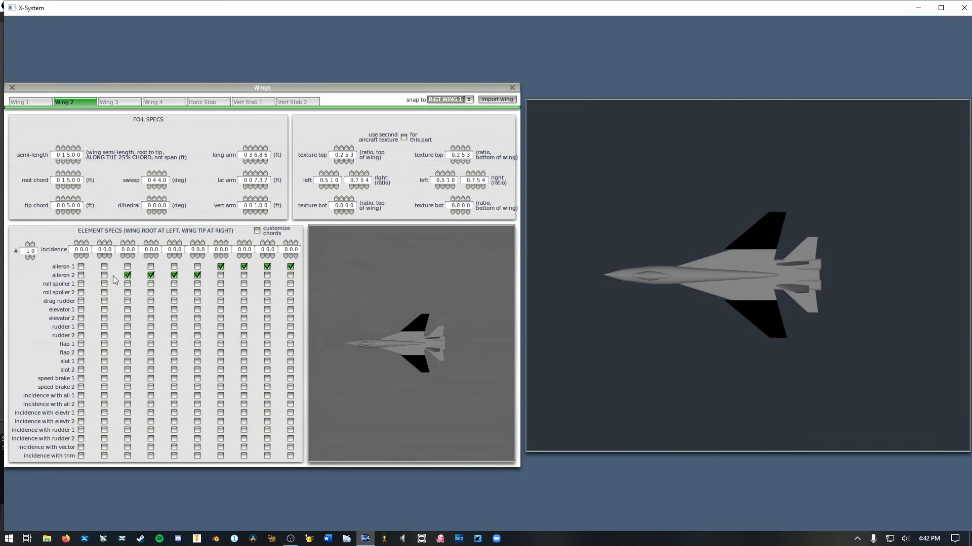
{"action": "left_click", "coordinate": [103, 276]}
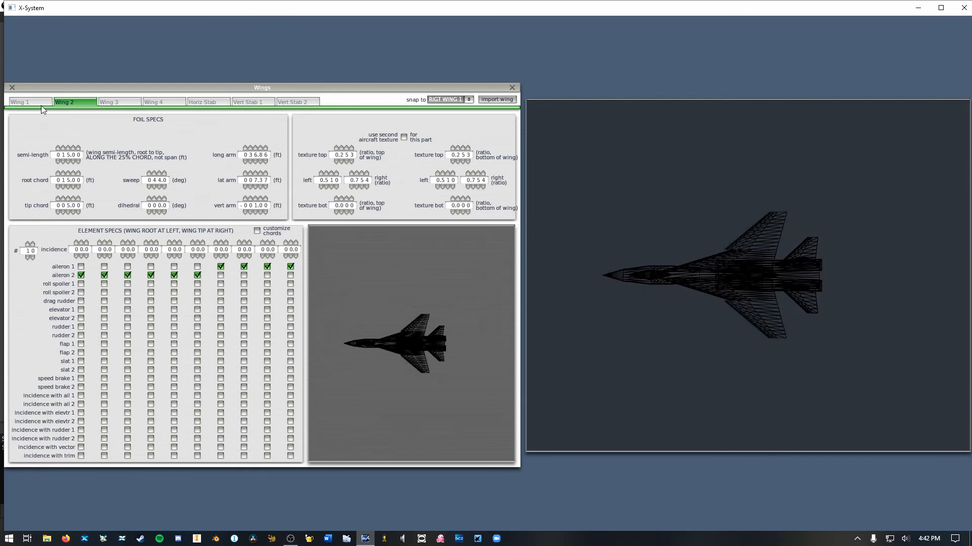
- Assign the four outer Wing 1 elements to ailerons, then move on to the Horiz Stab
{"action": "left_click", "coordinate": [20, 101]}
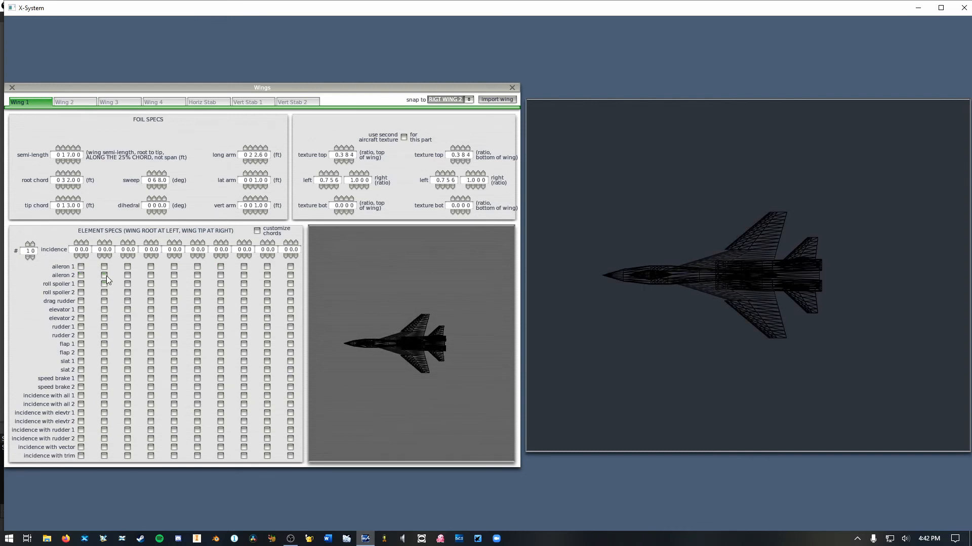
{"action": "left_click", "coordinate": [74, 101]}
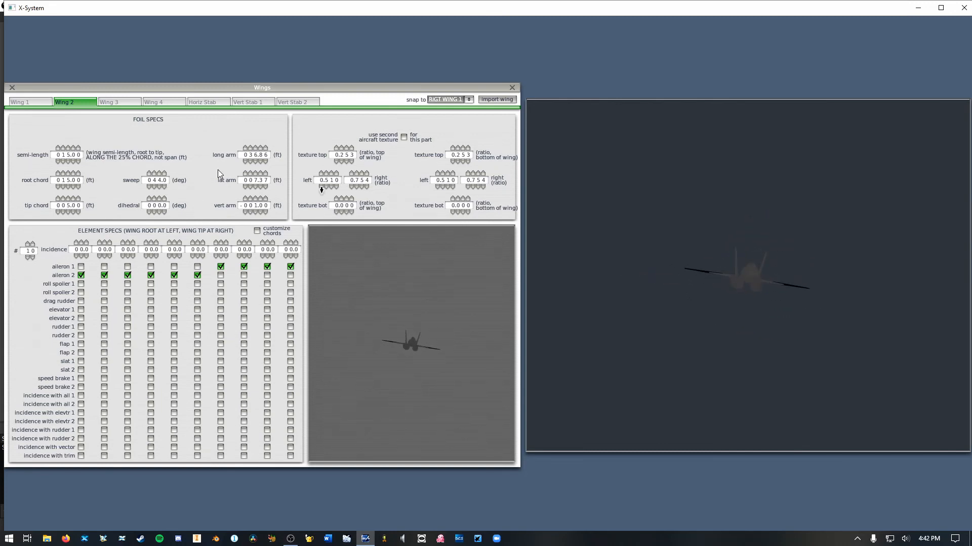
{"action": "left_click", "coordinate": [20, 102]}
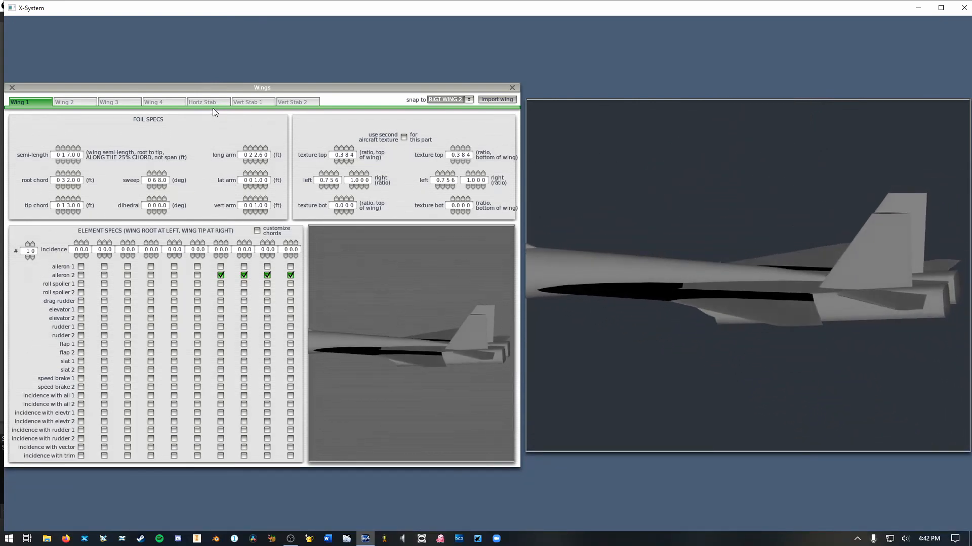
{"action": "left_click", "coordinate": [202, 102]}
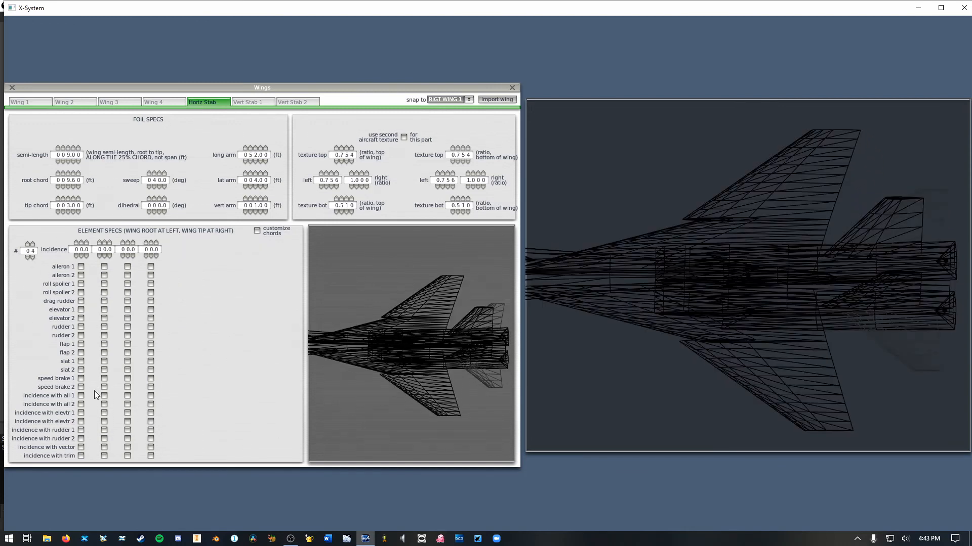
- Make every horizontal stabilizer element pivot its incidence with elevator 1
{"action": "left_click", "coordinate": [81, 413]}
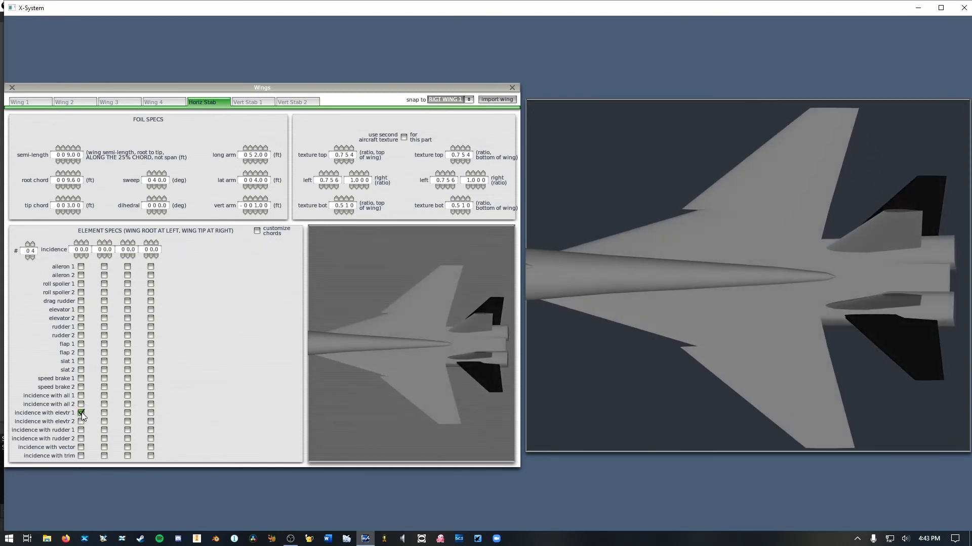
{"action": "left_click", "coordinate": [128, 412]}
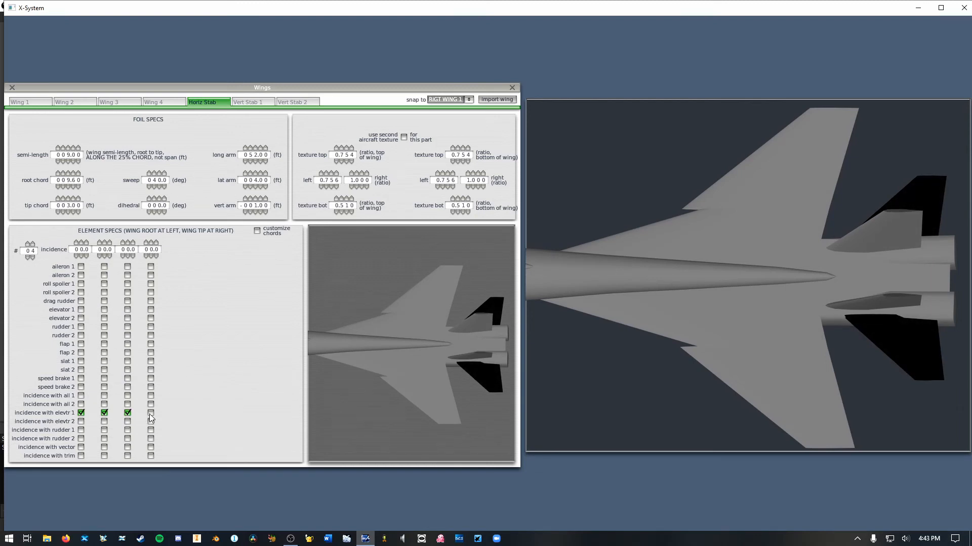
{"action": "left_click", "coordinate": [151, 413]}
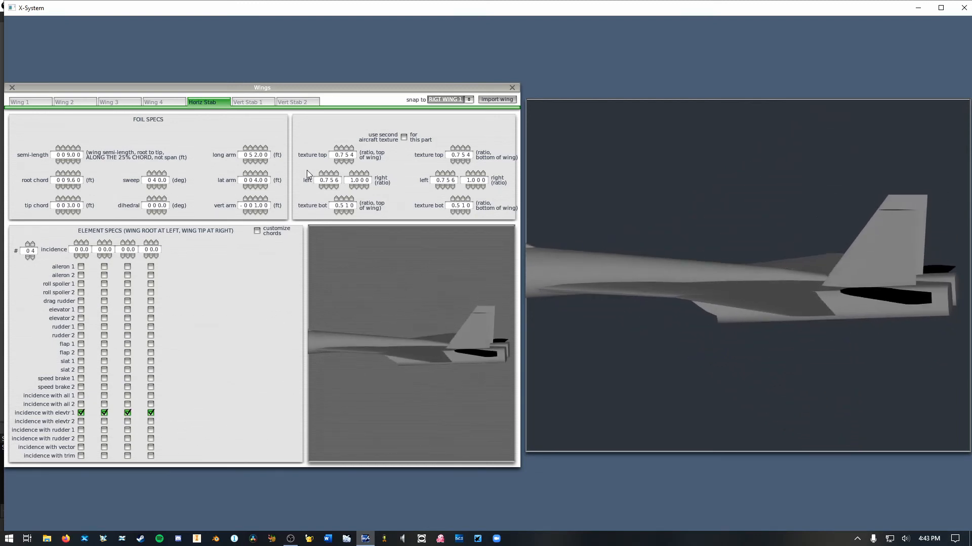
- Make both vertical stabilizers, Vert Stab 1 and 2, act as rudder 1
{"action": "left_click", "coordinate": [250, 101]}
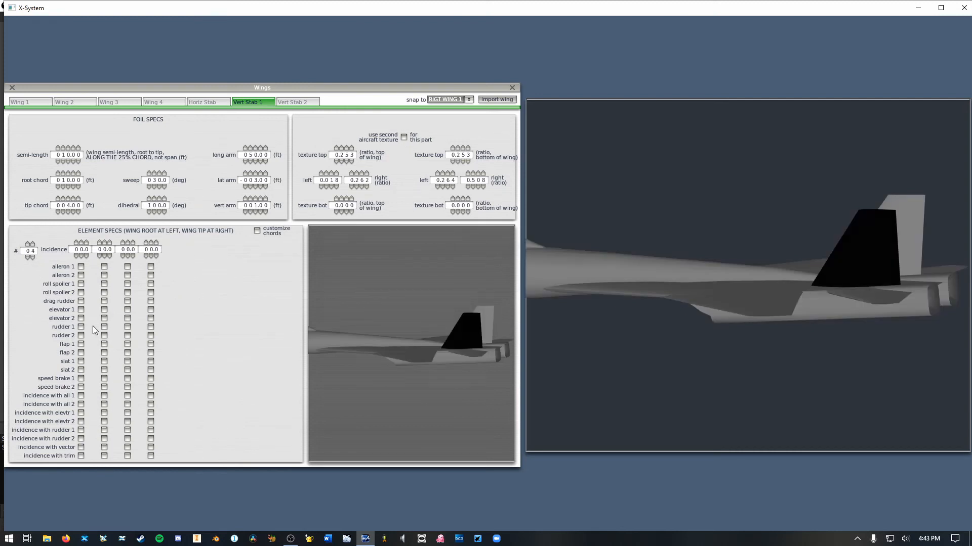
{"action": "left_click", "coordinate": [81, 327]}
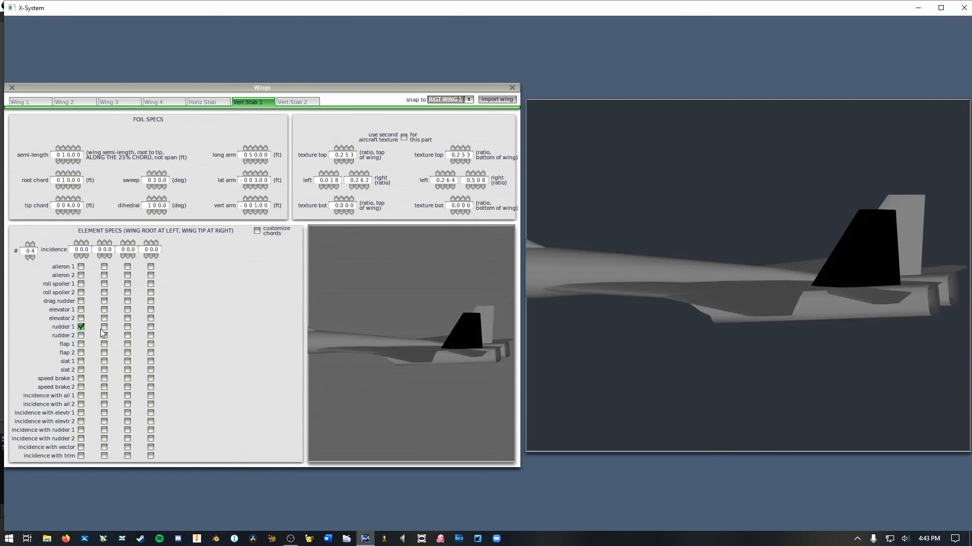
{"action": "left_click", "coordinate": [296, 101]}
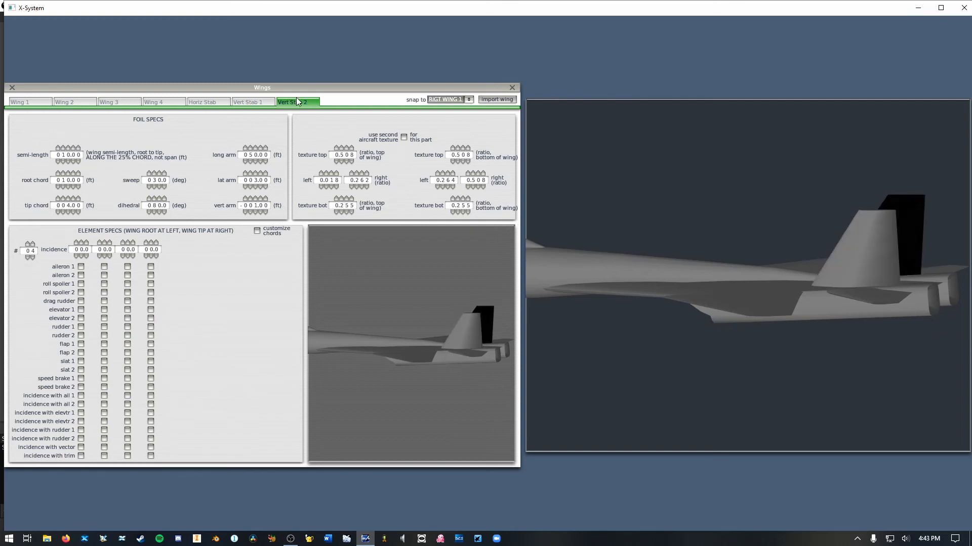
{"action": "left_click", "coordinate": [81, 327]}
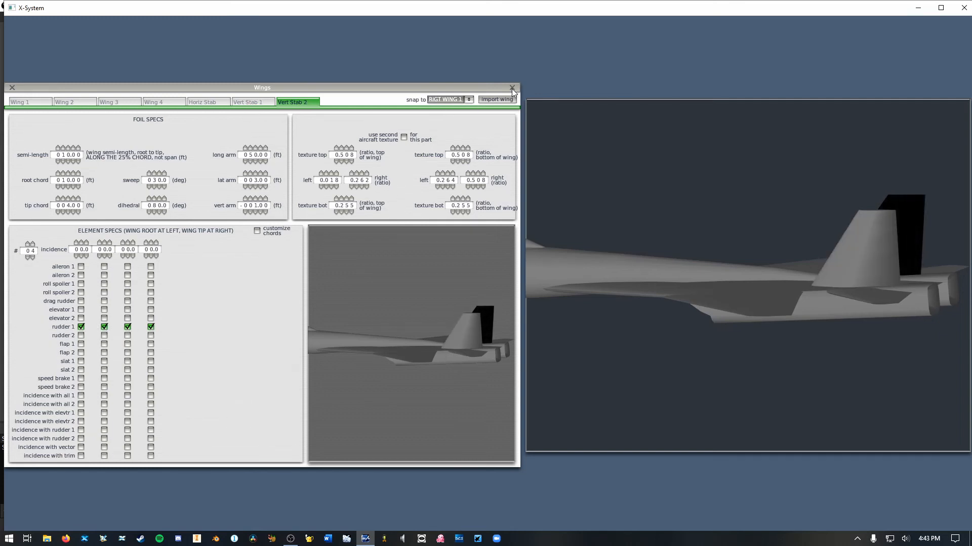
- Close the Wings screen and bring up the Standard menu again
{"action": "left_click", "coordinate": [512, 87]}
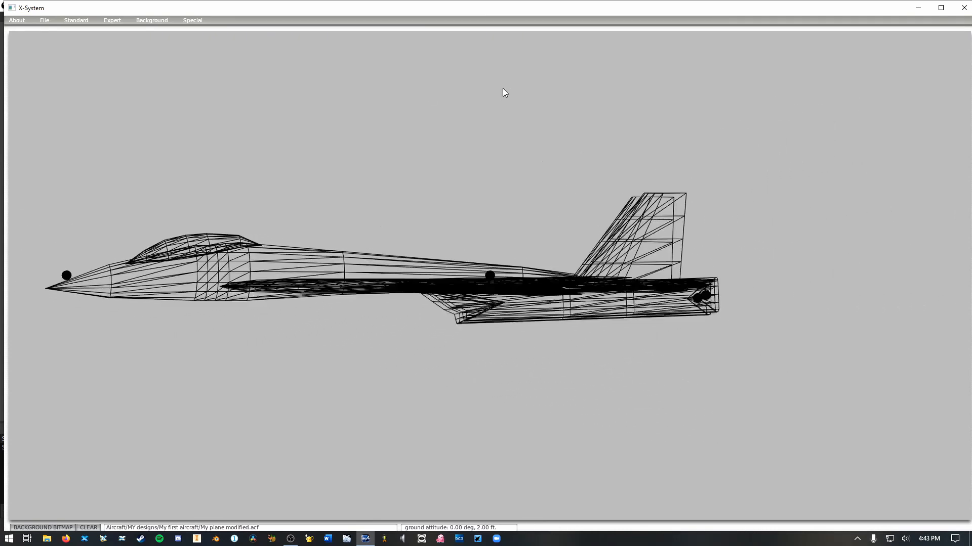
{"action": "left_click", "coordinate": [76, 20]}
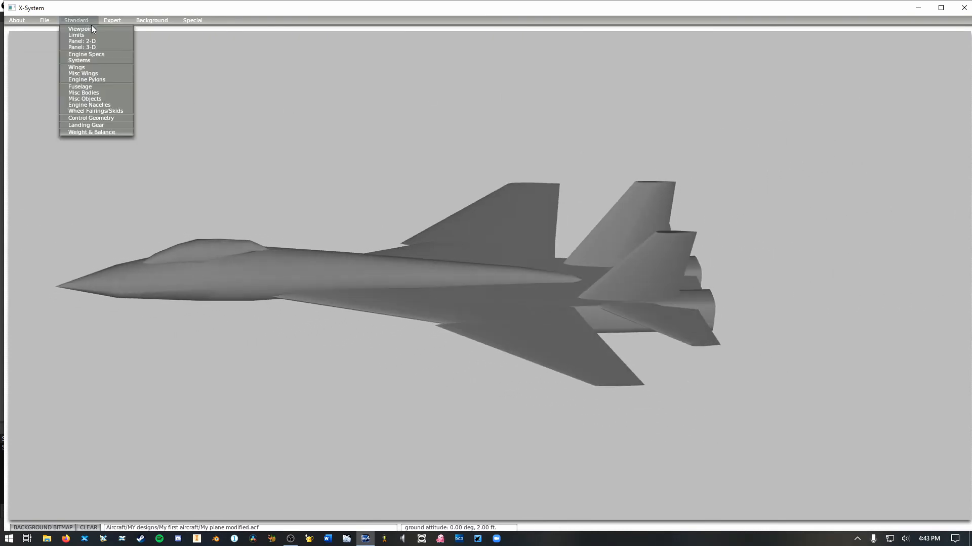
- Bring up Control Geometry to set aileron ratios, krueger-flap slats and plain flaps
{"action": "left_click", "coordinate": [91, 117]}
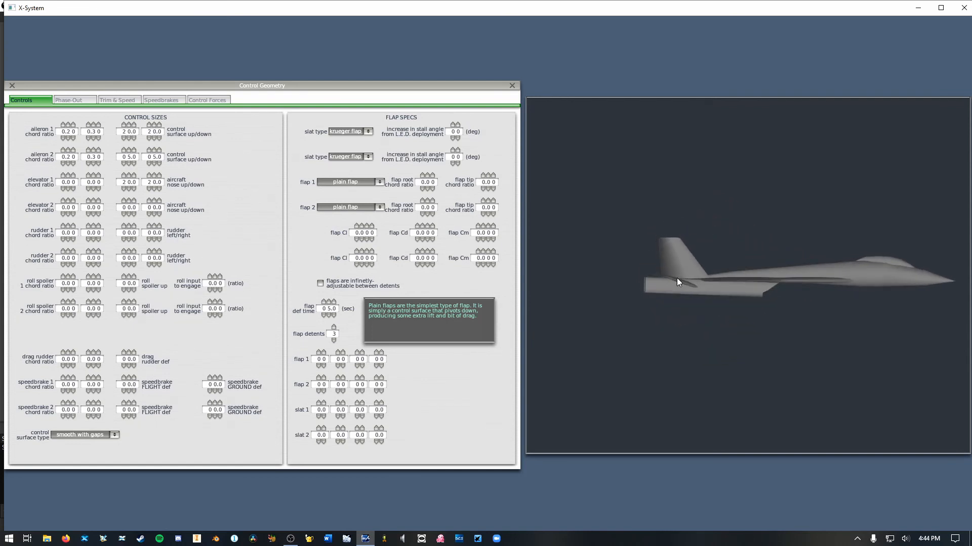
- Enter rudder 1 chord ratio 0.5 and flap 1 detents, then close Control Geometry
{"action": "left_click_drag", "start_coordinate": [678, 282], "coordinate": [678, 277]}
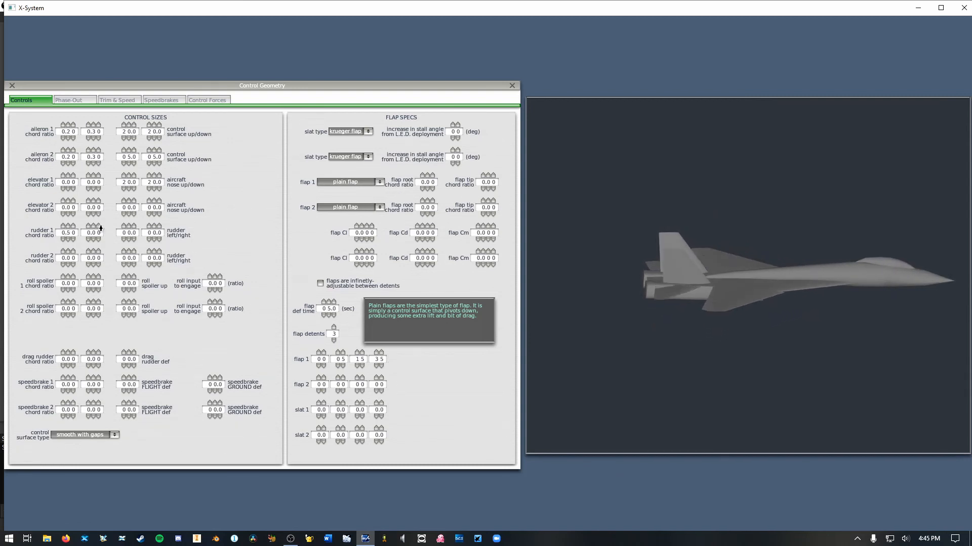
{"action": "left_click", "coordinate": [67, 227]}
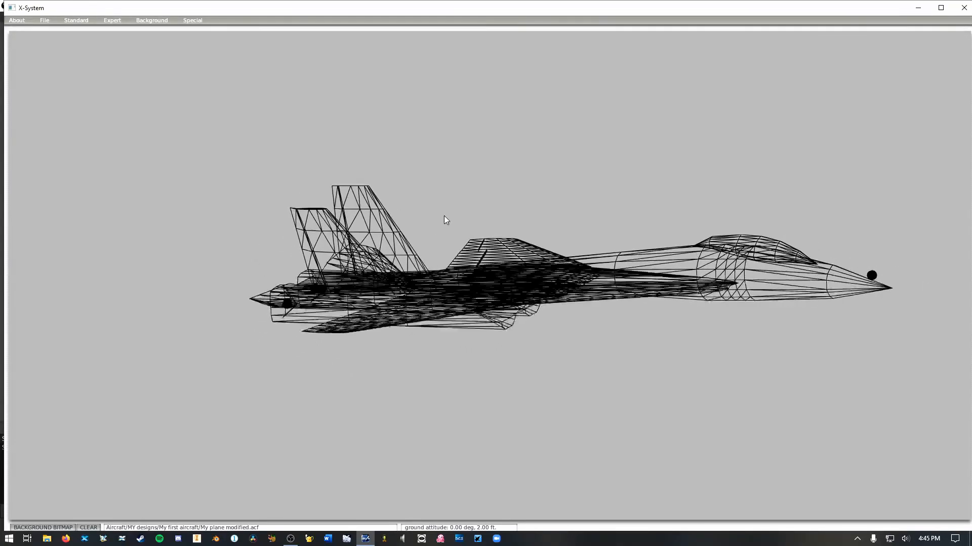
- Bring up the Expert Special Controls screen
{"action": "left_click", "coordinate": [113, 21]}
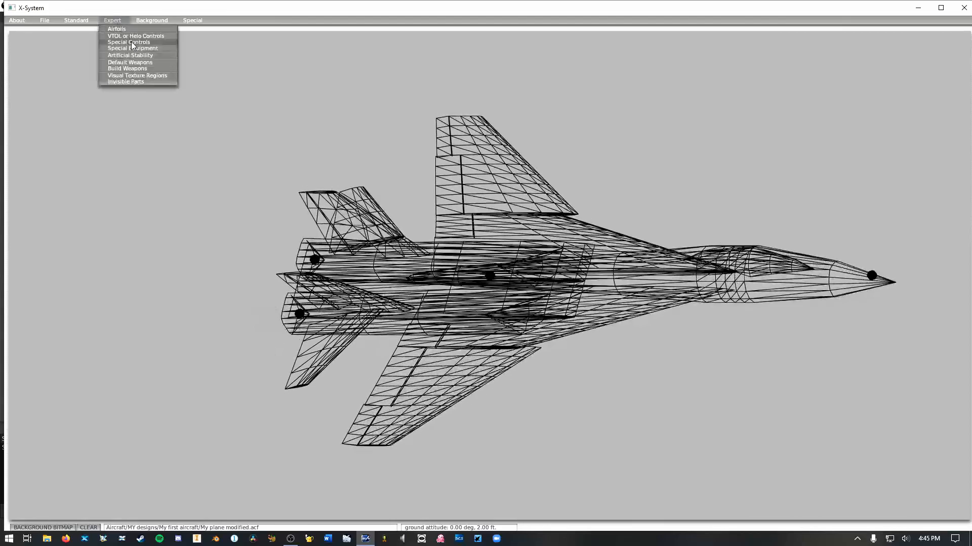
{"action": "left_click", "coordinate": [127, 43]}
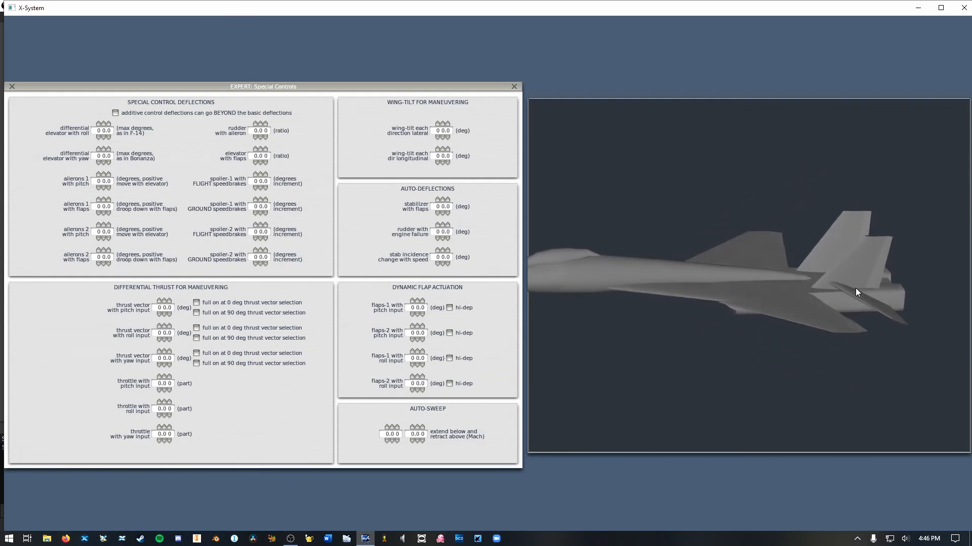
{"action": "left_click_drag", "start_coordinate": [857, 293], "coordinate": [782, 225]}
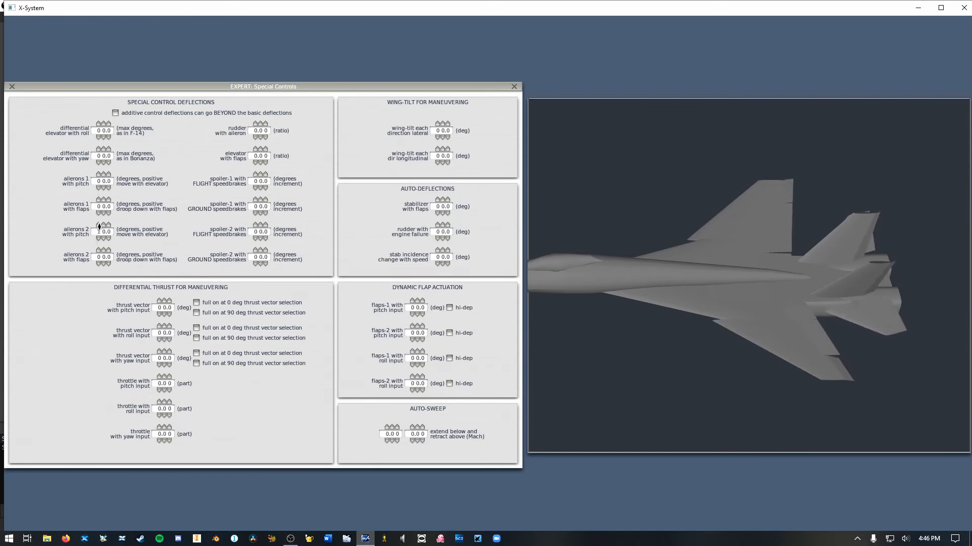
{"action": "left_click", "coordinate": [97, 228]}
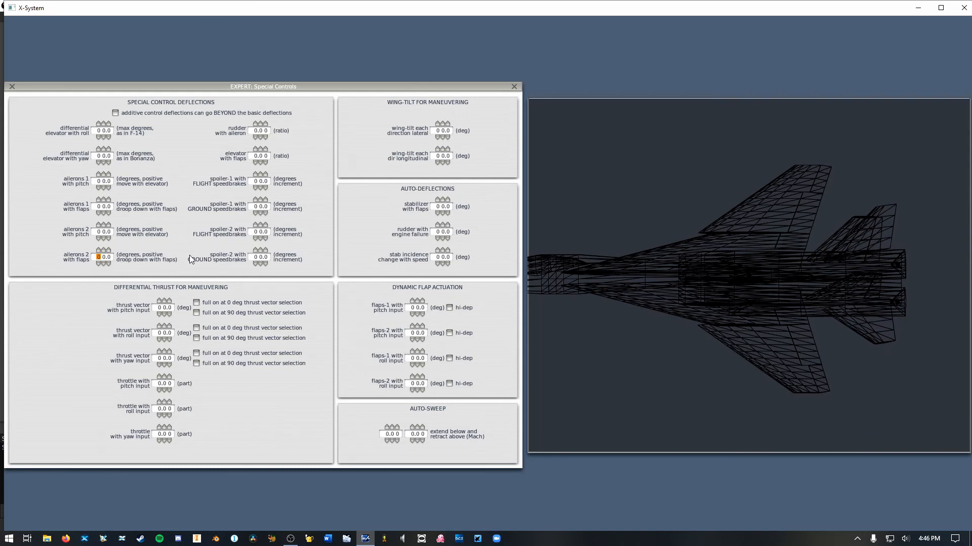
- Set ailerons 2 with flaps to 3.5 degrees droop and close Special Controls
{"action": "type", "text": "3.5"}
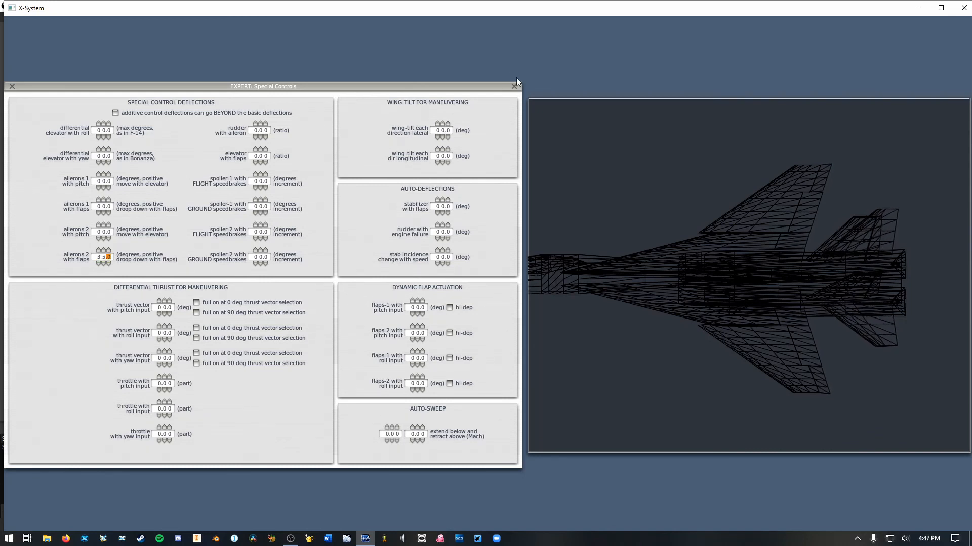
{"action": "left_click", "coordinate": [11, 86]}
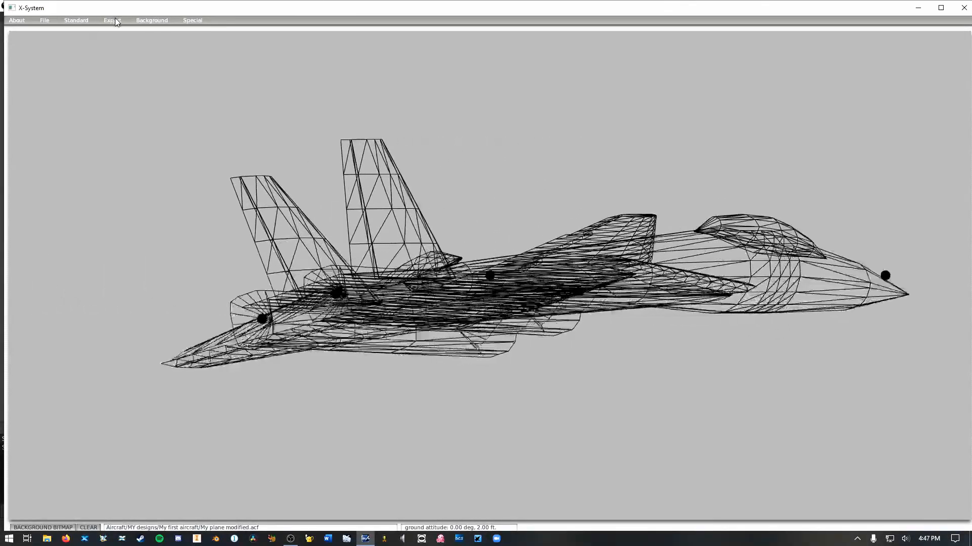
- Recheck Special Controls for the 3.5-degree droop, then bring up the Standard menu
{"action": "left_click", "coordinate": [112, 21]}
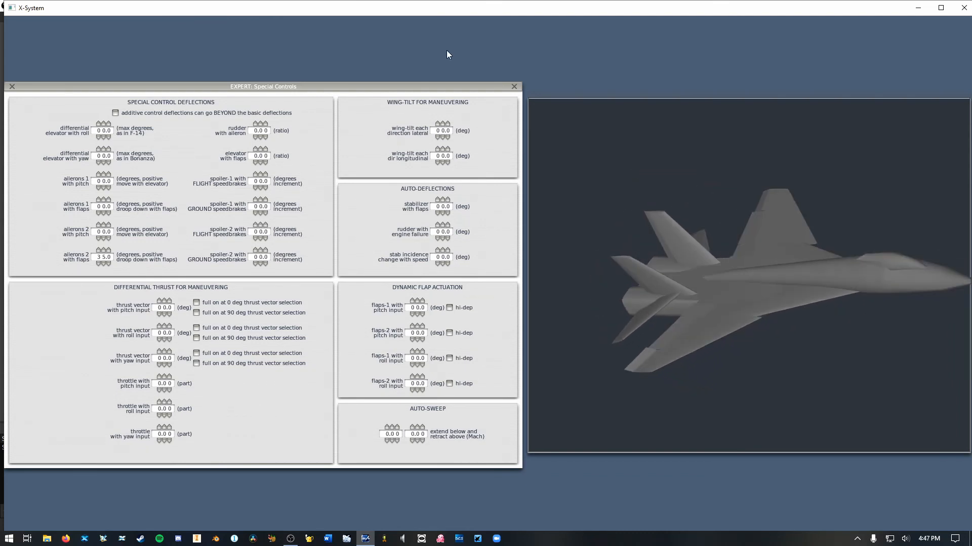
{"action": "left_click", "coordinate": [76, 20]}
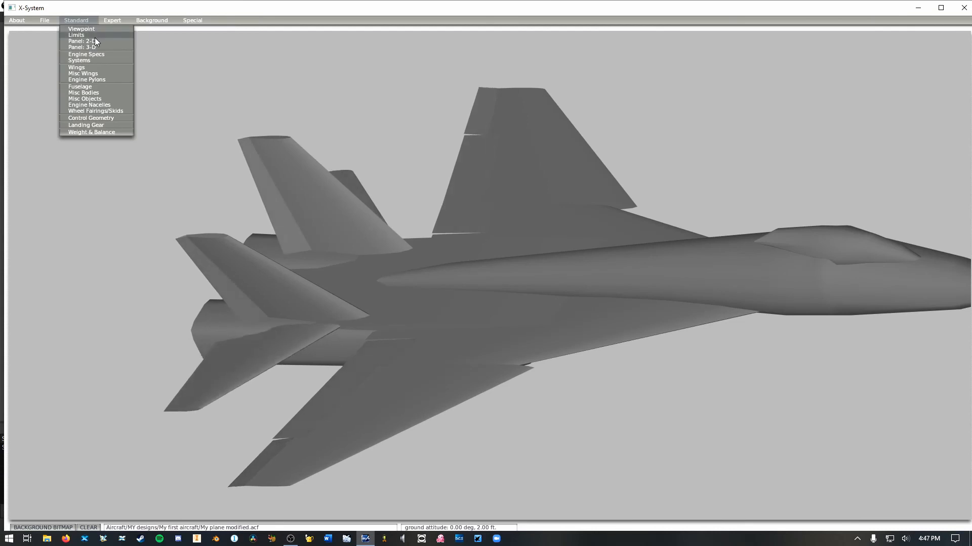
- Review Wing 1's control surfaces, then list the slat types in Control Geometry
{"action": "left_click", "coordinate": [75, 67]}
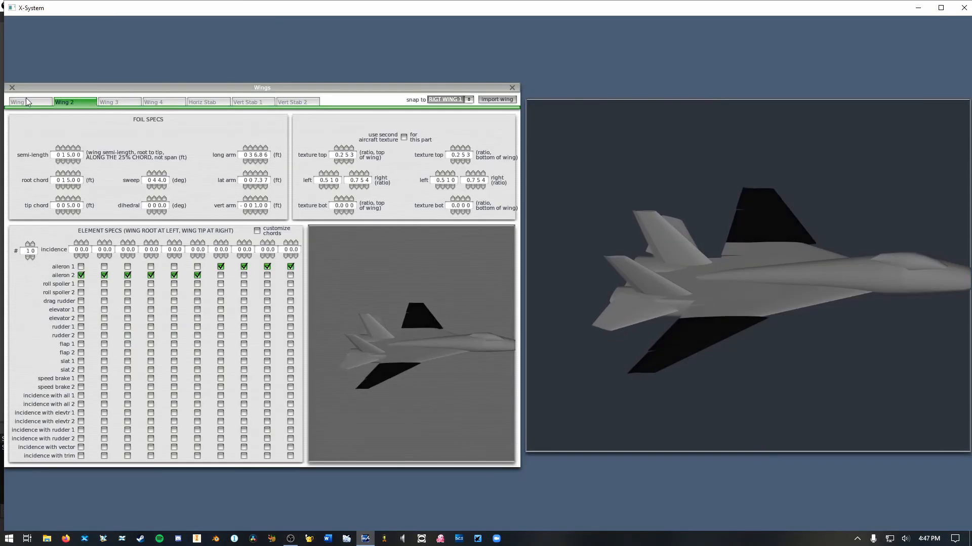
{"action": "left_click", "coordinate": [81, 362]}
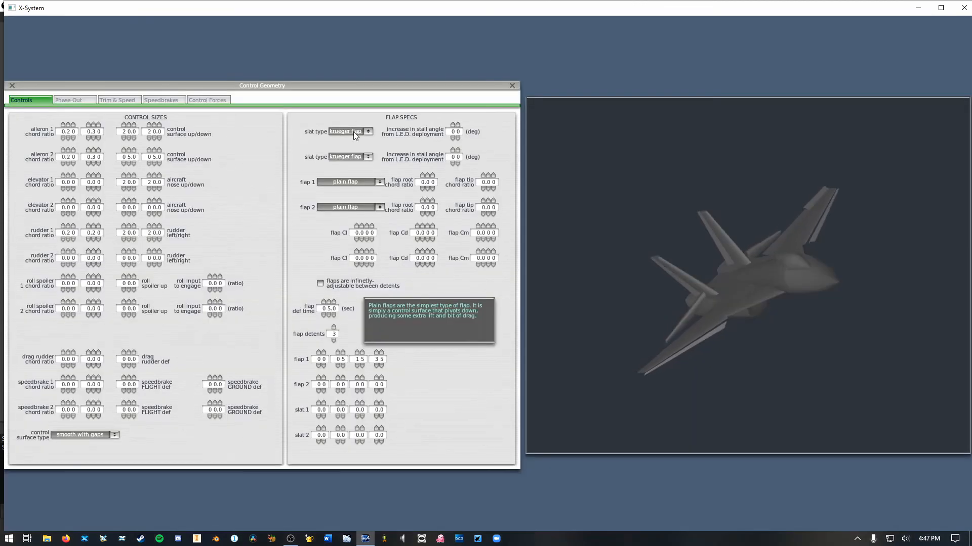
{"action": "left_click", "coordinate": [353, 131]}
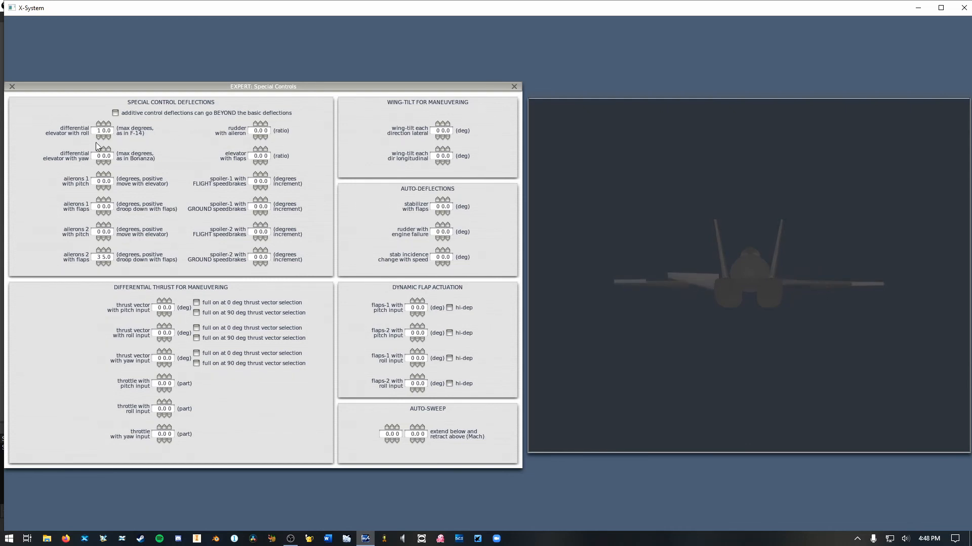
{"action": "mouse_move", "coordinate": [529, 117]}
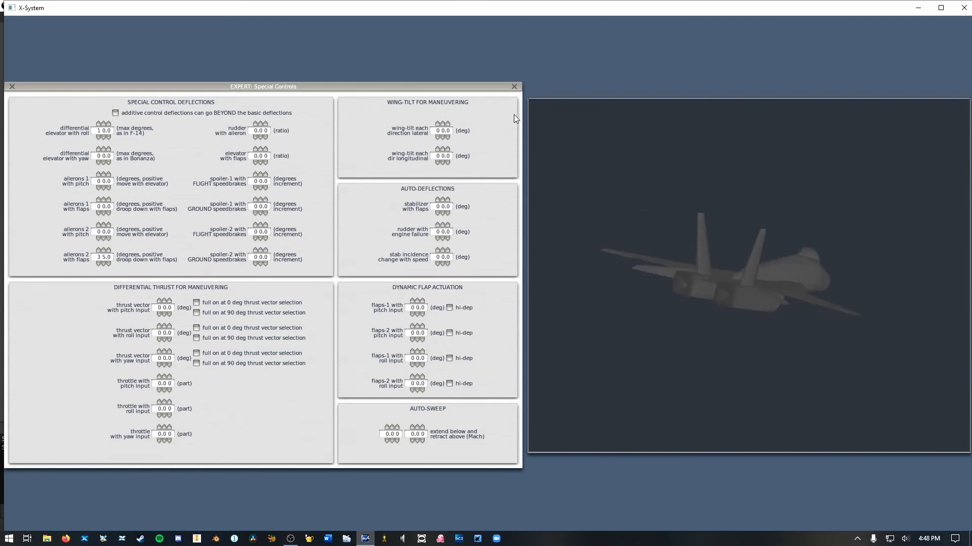
- Keep differential elevator with roll at 1.0 degree and close Special Controls
{"action": "left_click", "coordinate": [513, 86]}
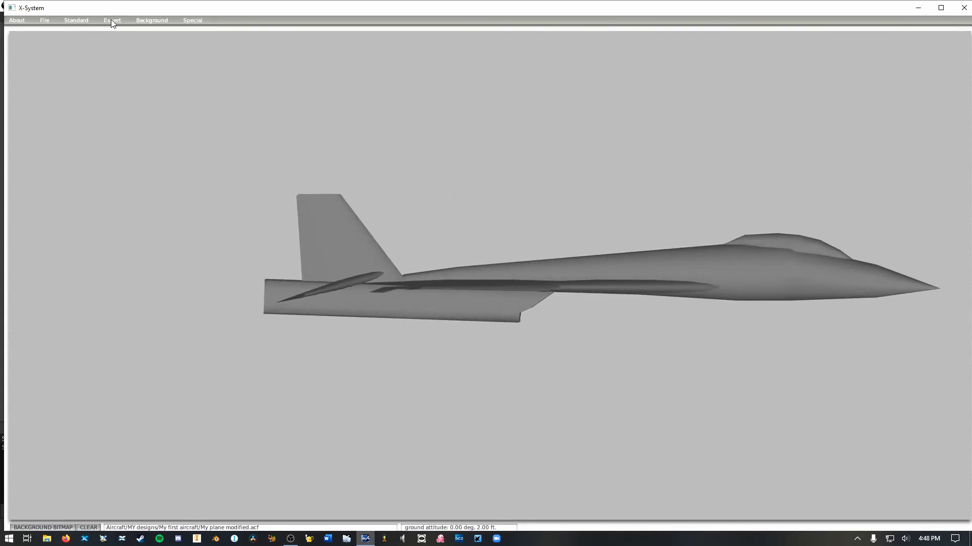
- Reopen the Expert Special Controls screen, still showing 1.0 differential elevator with roll
{"action": "left_click", "coordinate": [113, 20]}
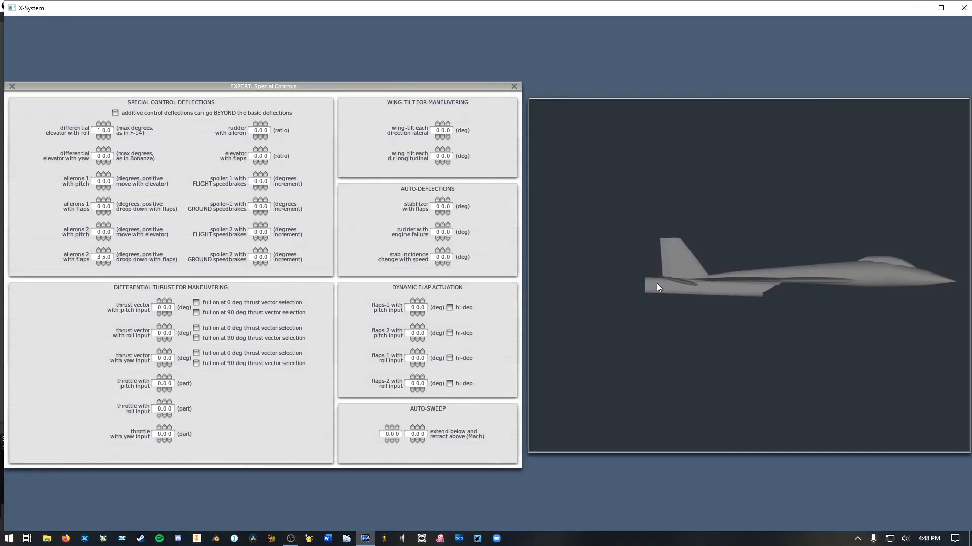
{"action": "mouse_move", "coordinate": [604, 330]}
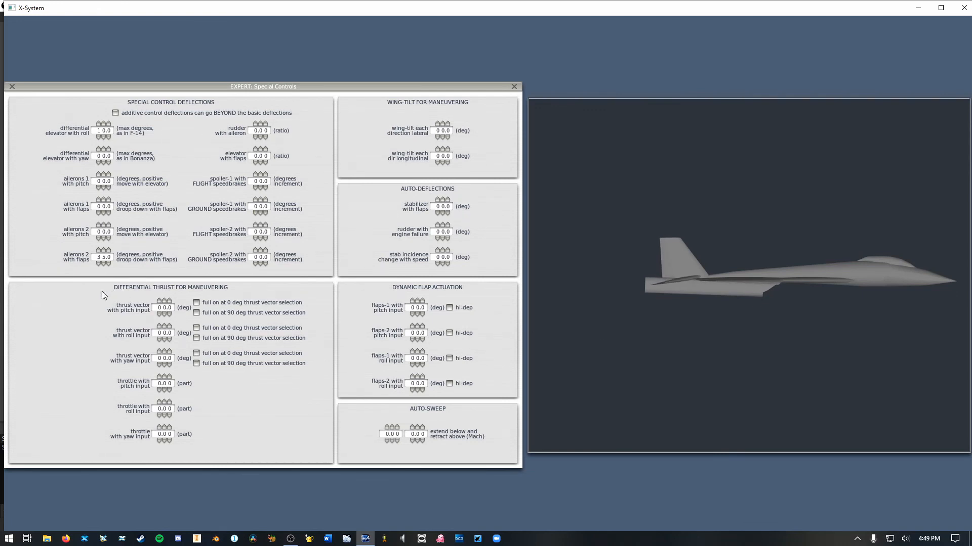
{"action": "mouse_move", "coordinate": [154, 283]}
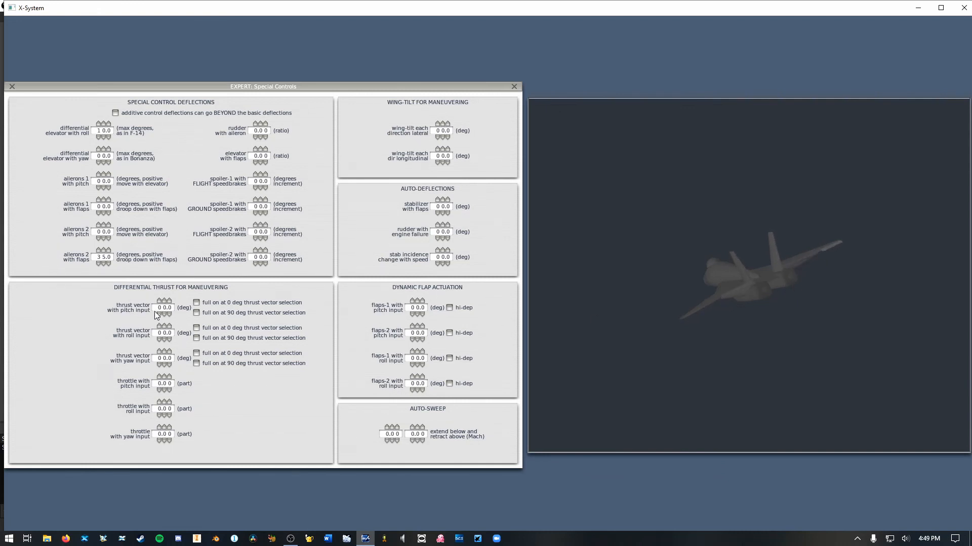
- Set thrust vector with pitch input to 15.0 deg, full on at 0 deg vector selection
{"action": "left_click", "coordinate": [160, 302]}
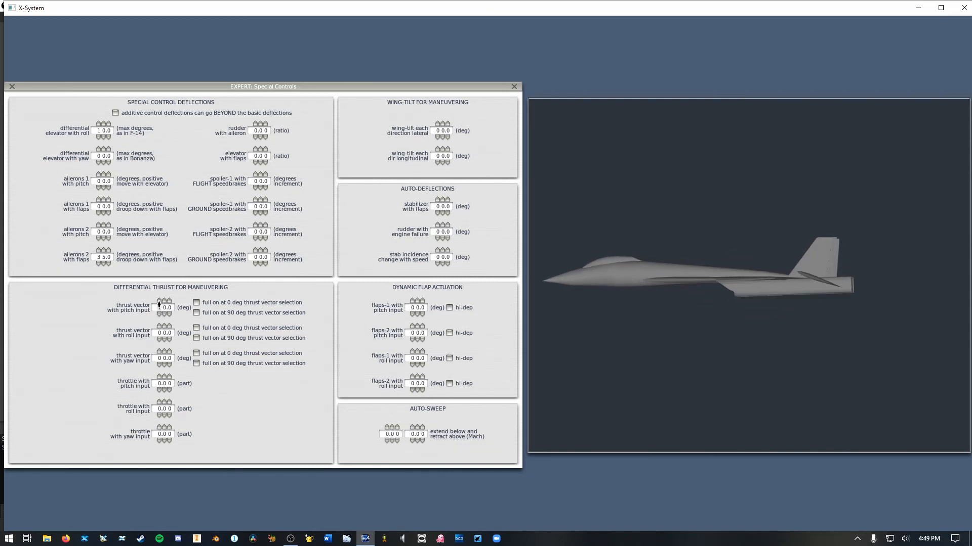
{"action": "left_click", "coordinate": [172, 304]}
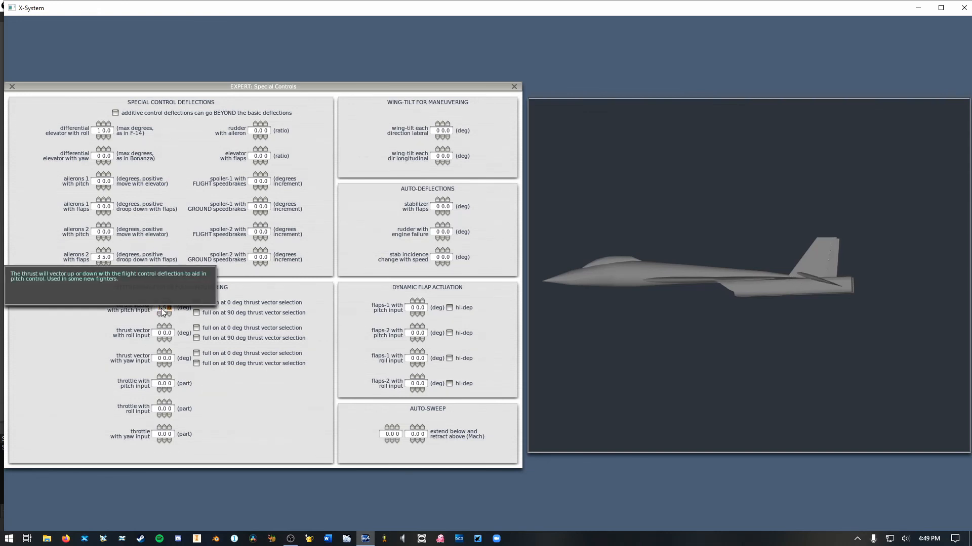
{"action": "left_click", "coordinate": [165, 307]}
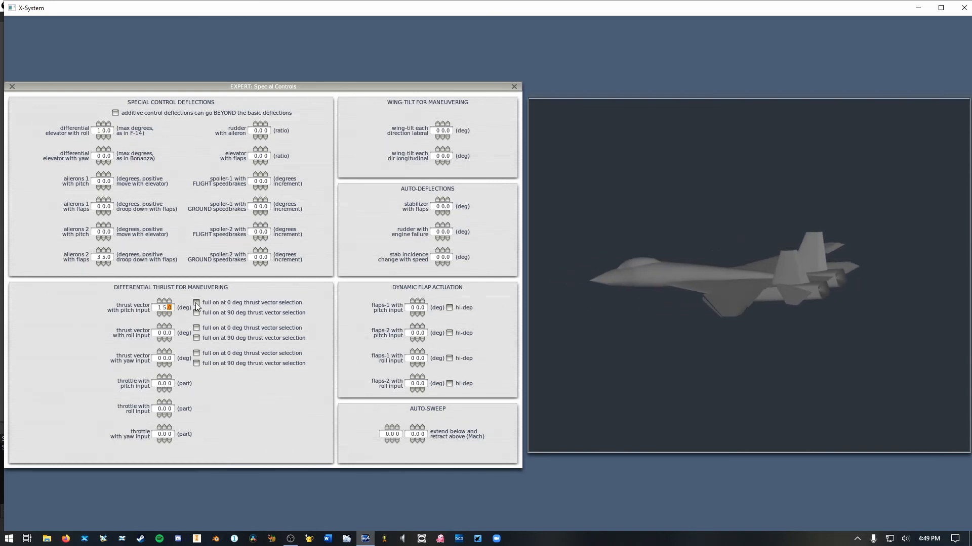
{"action": "left_click", "coordinate": [196, 302]}
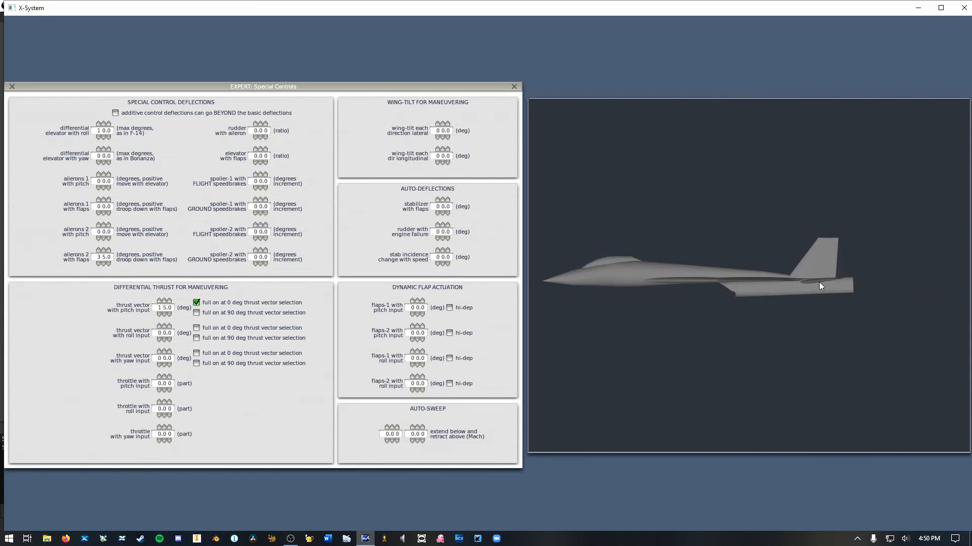
{"action": "mouse_move", "coordinate": [821, 278]}
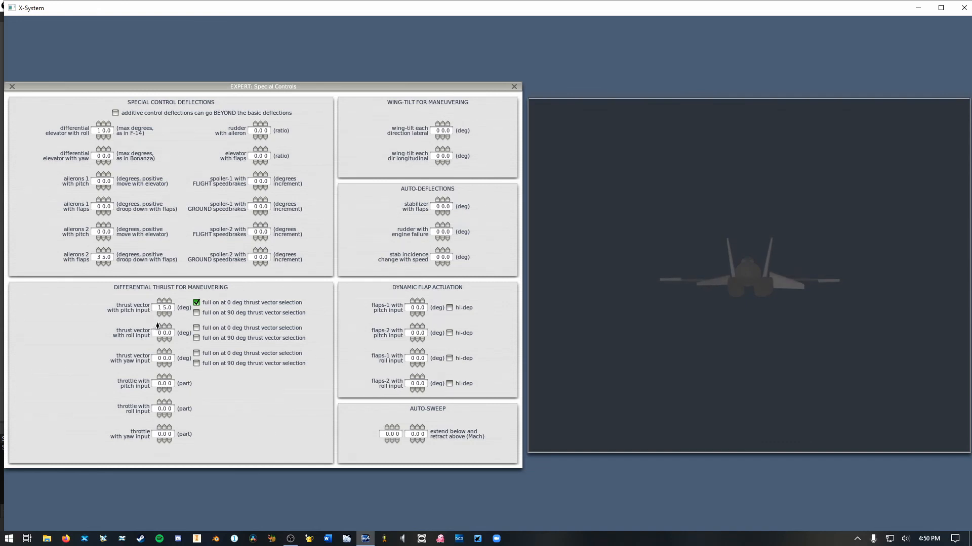
- Set thrust vector with roll input to 15.0 deg, full on at 0 deg vector selection
{"action": "left_click", "coordinate": [159, 327]}
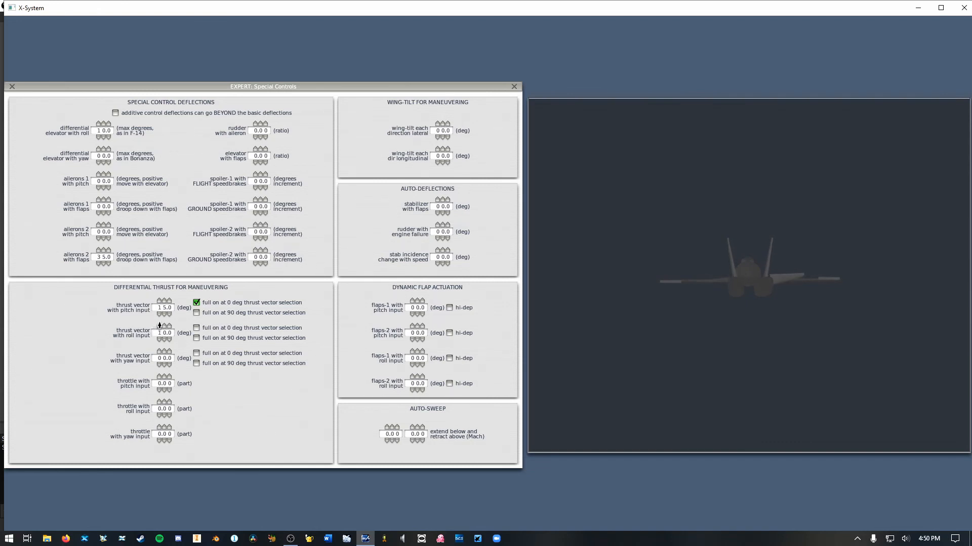
{"action": "left_click", "coordinate": [159, 324]}
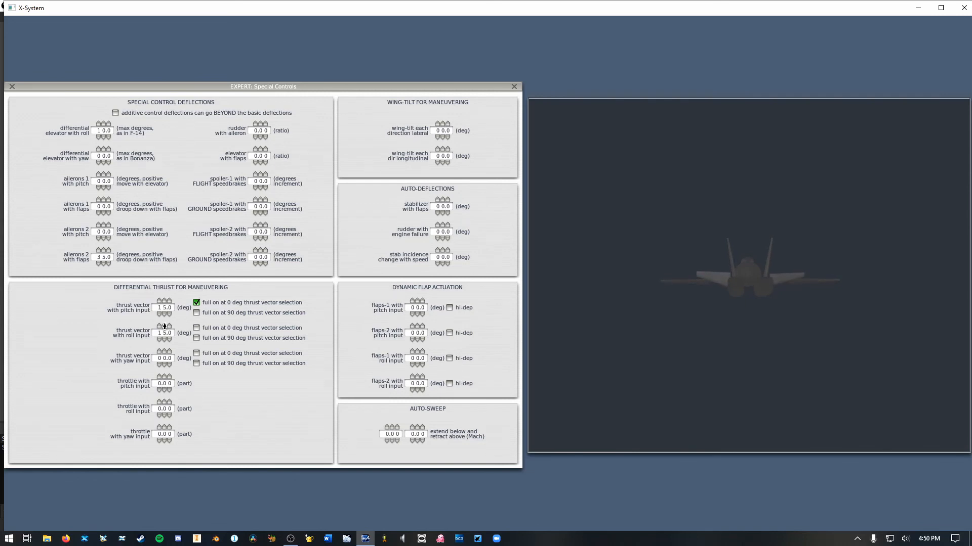
{"action": "left_click", "coordinate": [195, 328]}
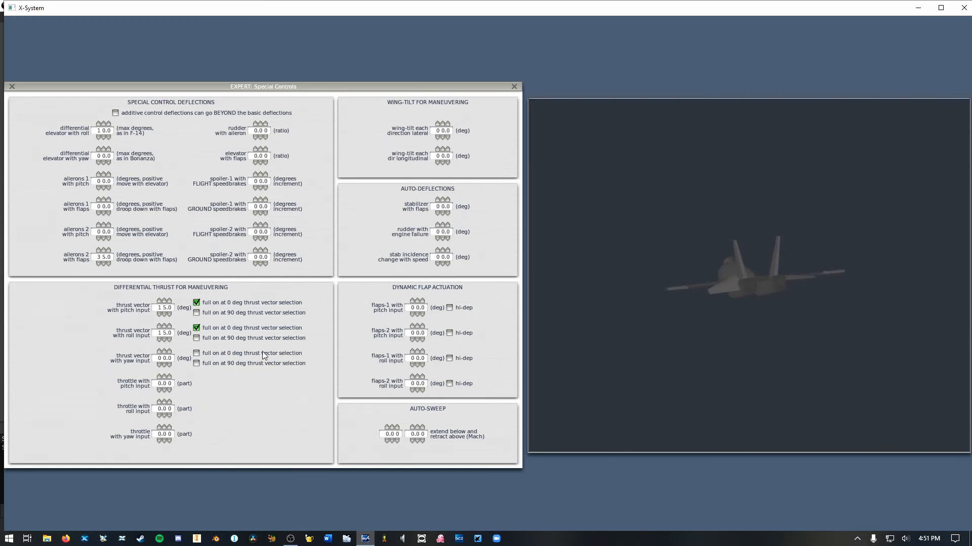
- Set thrust vector with yaw input to 15.0 deg, full on at 0 deg, and close Special Controls
{"action": "left_click", "coordinate": [164, 358]}
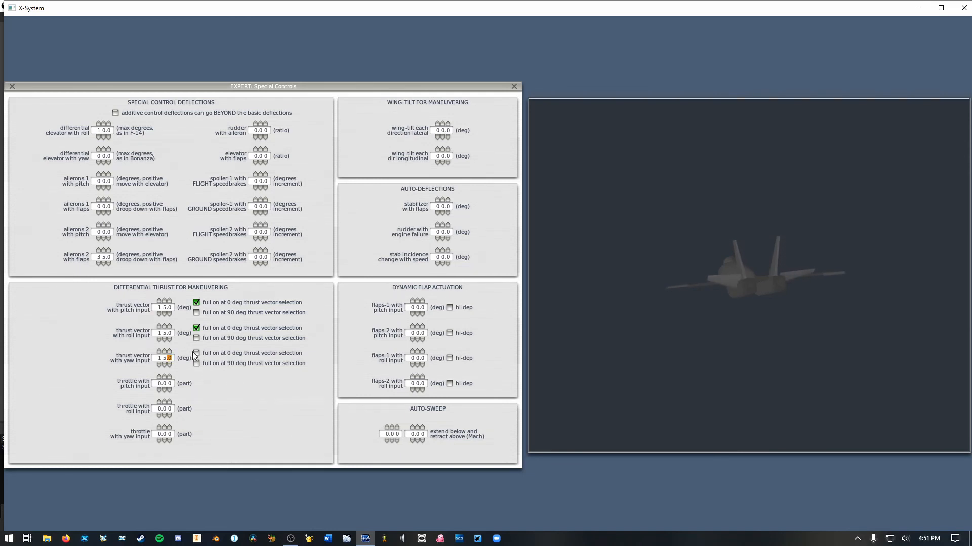
{"action": "left_click", "coordinate": [196, 353]}
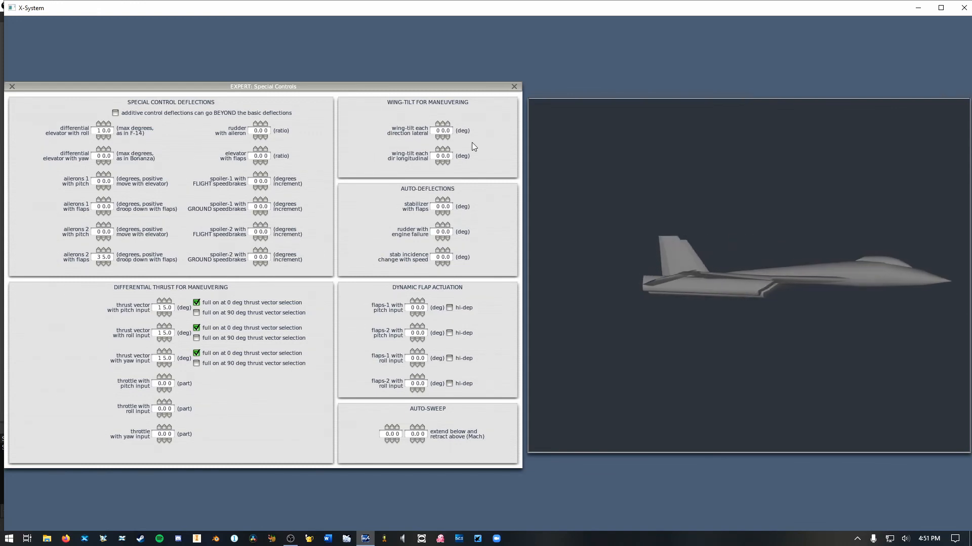
{"action": "left_click", "coordinate": [513, 86]}
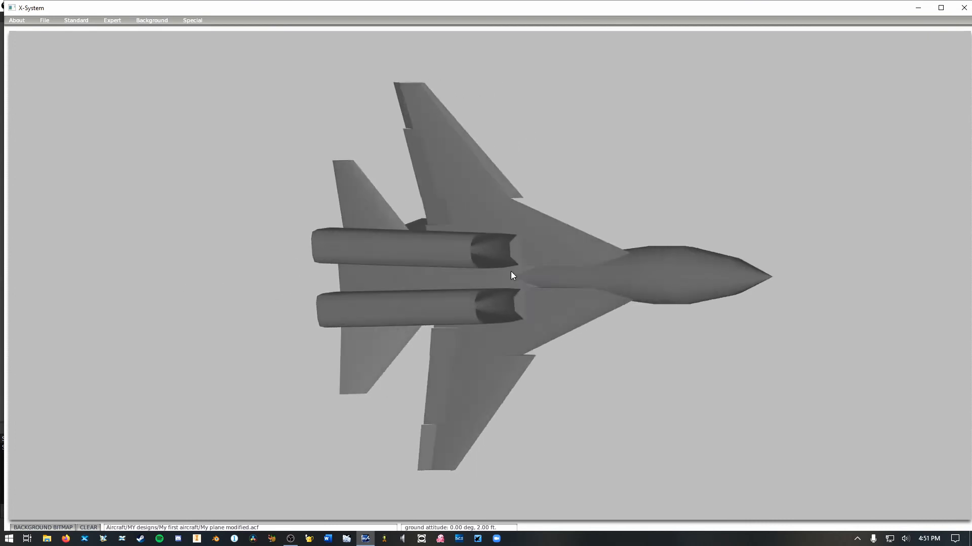
{"action": "left_click_drag", "start_coordinate": [511, 275], "coordinate": [539, 283]}
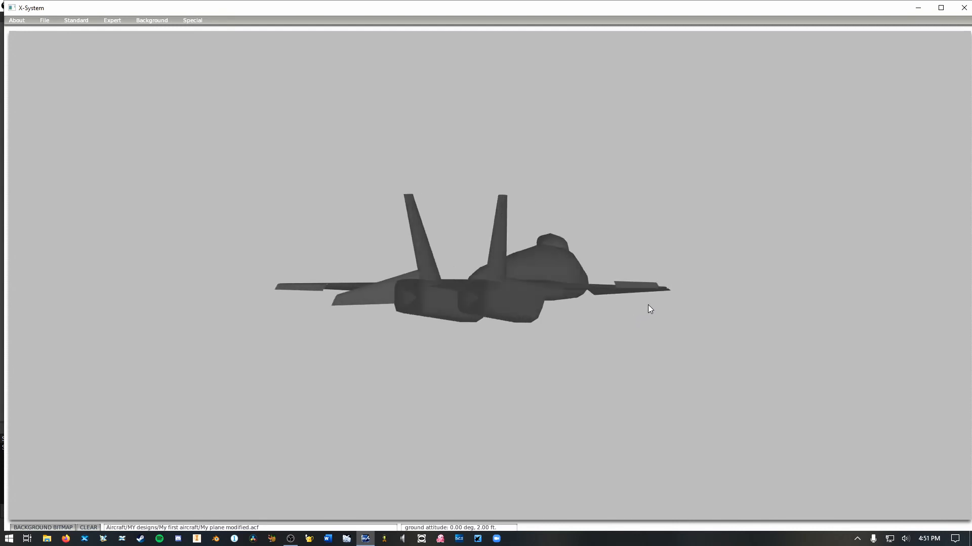
{"action": "left_click_drag", "start_coordinate": [648, 309], "coordinate": [127, 130]}
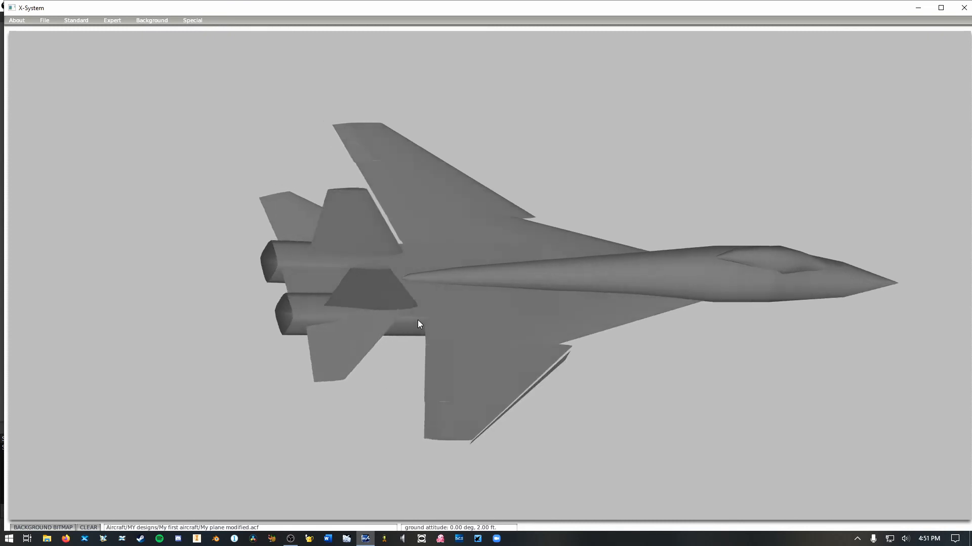
{"action": "left_click_drag", "start_coordinate": [417, 324], "coordinate": [535, 328]}
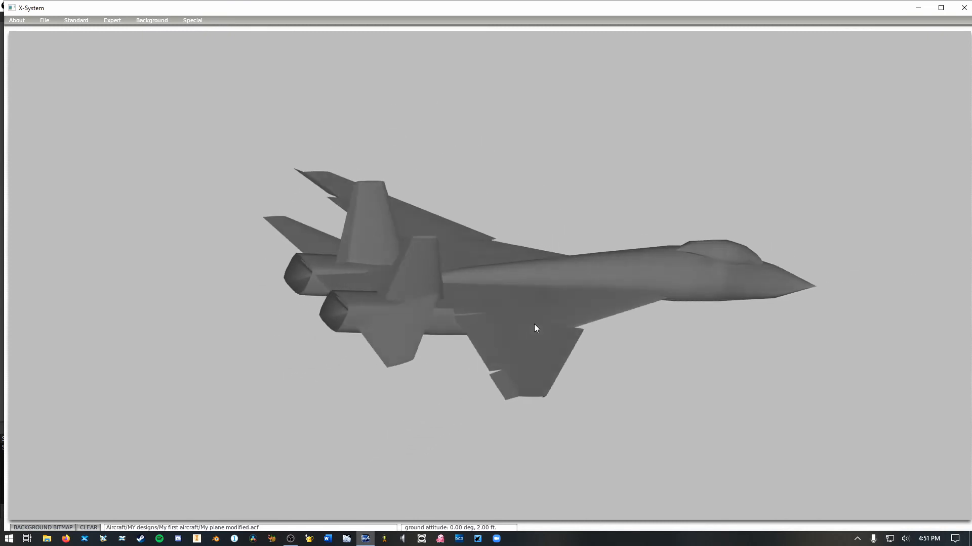
{"action": "left_click_drag", "start_coordinate": [535, 328], "coordinate": [542, 271]}
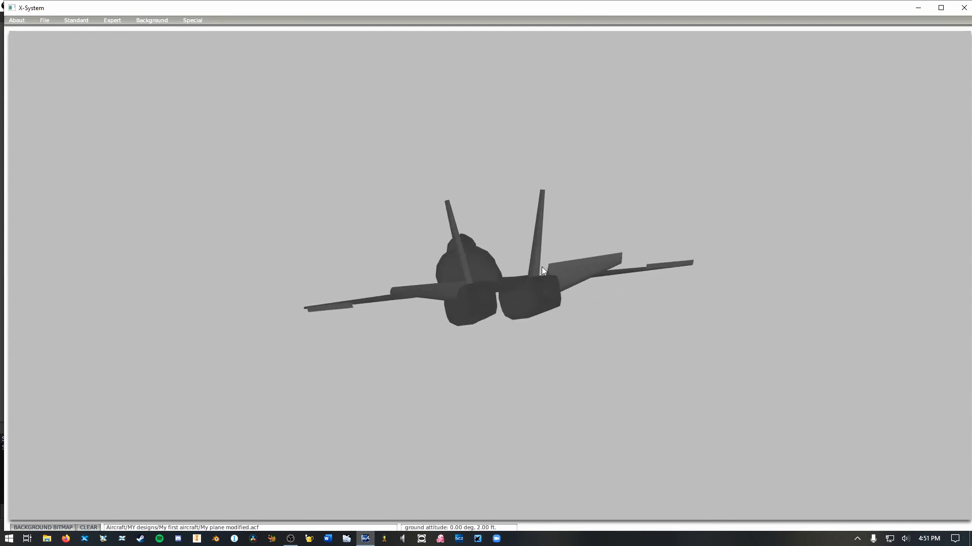
{"action": "left_click_drag", "start_coordinate": [542, 271], "coordinate": [556, 291]}
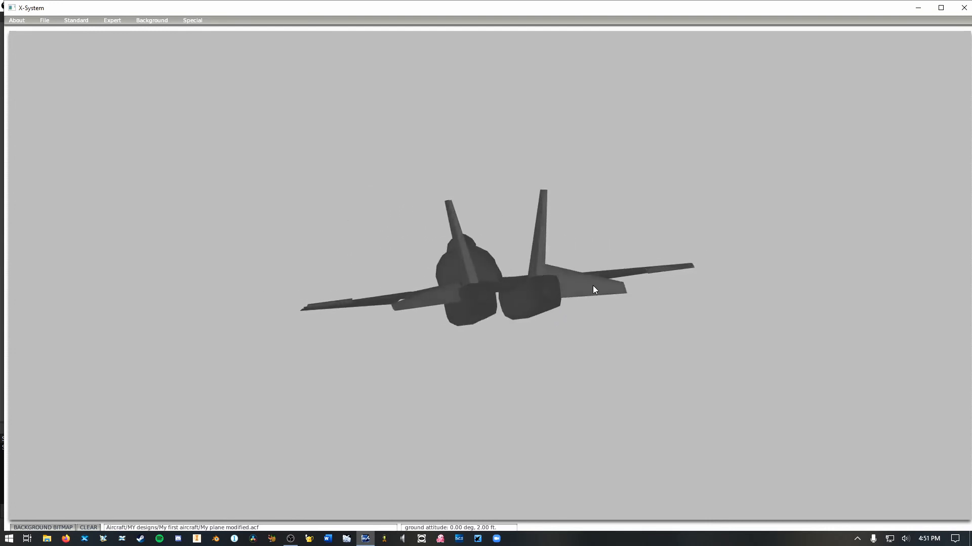
{"action": "left_click_drag", "start_coordinate": [593, 290], "coordinate": [448, 262]}
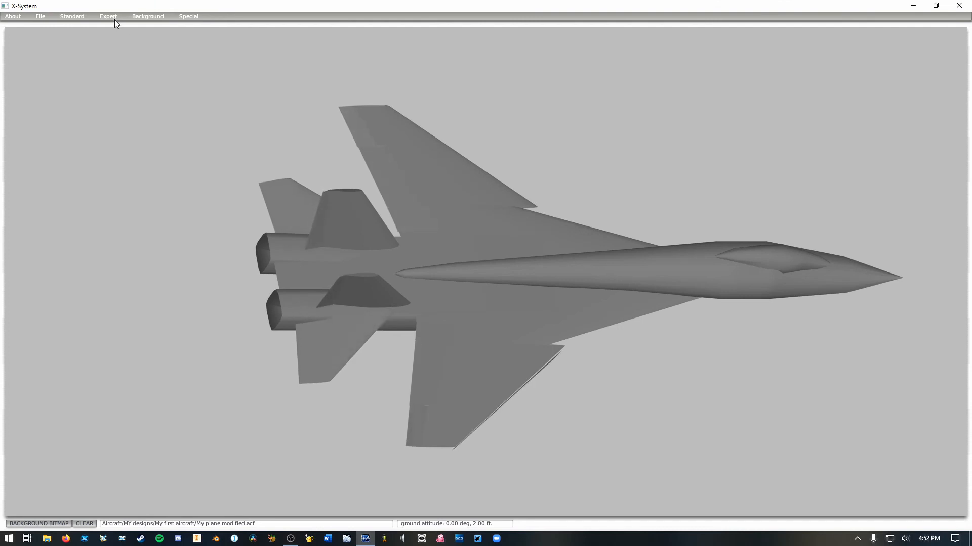
- Bring up the Expert Special Equipment screen for the jet
{"action": "left_click", "coordinate": [109, 16]}
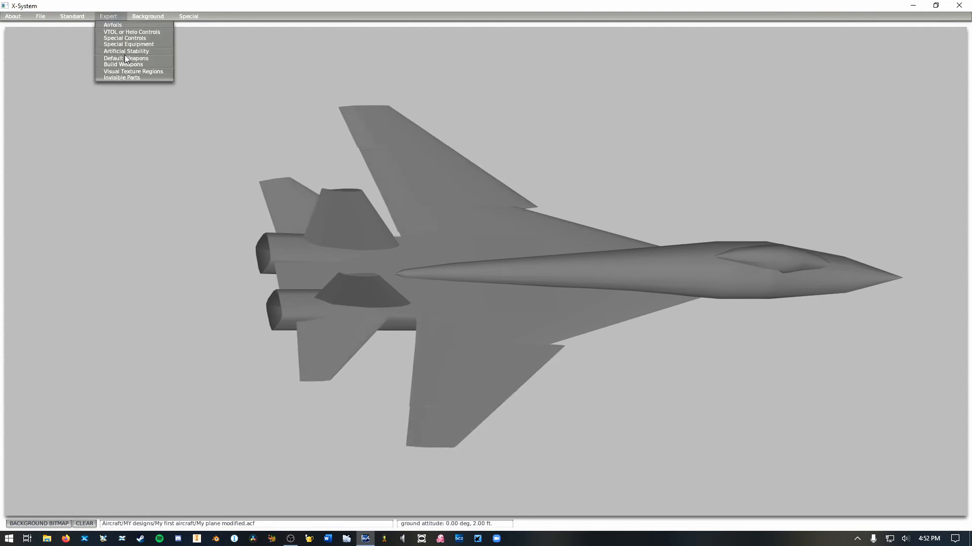
{"action": "left_click", "coordinate": [128, 44]}
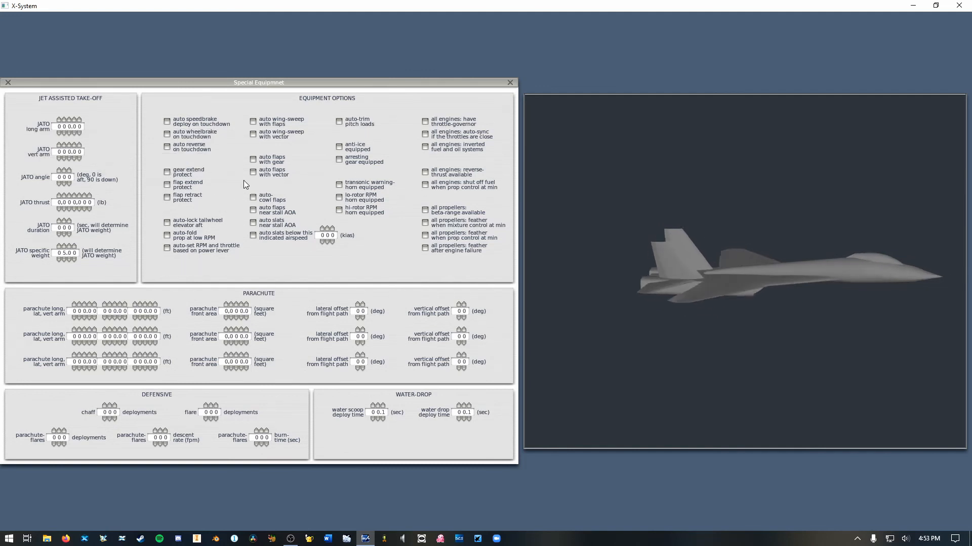
- Enable gear extend protect in Special Equipment
{"action": "left_click", "coordinate": [167, 172]}
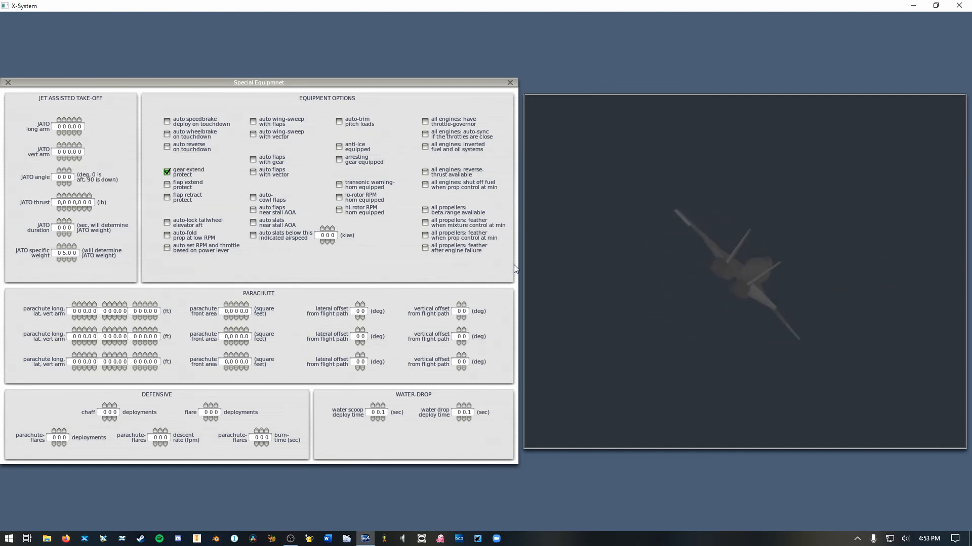
{"action": "mouse_move", "coordinate": [350, 219]}
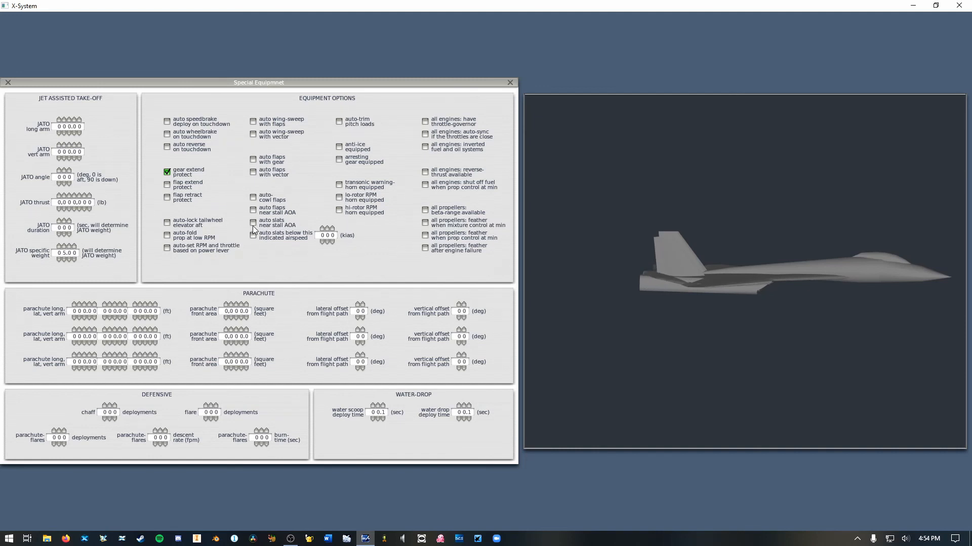
{"action": "mouse_move", "coordinate": [253, 223]}
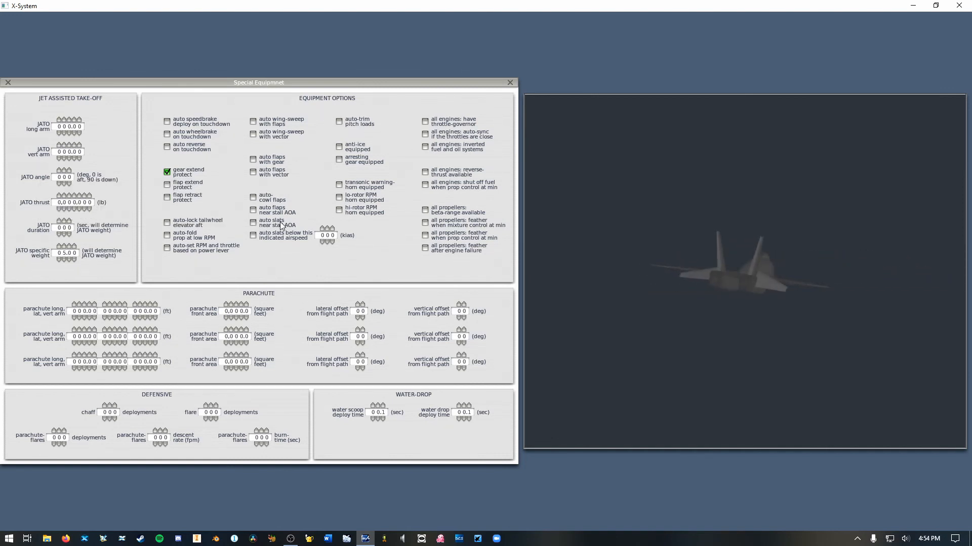
- Enable auto-slats near stall AOA and auto slats below 150 kias indicated airspeed
{"action": "left_click", "coordinate": [253, 223]}
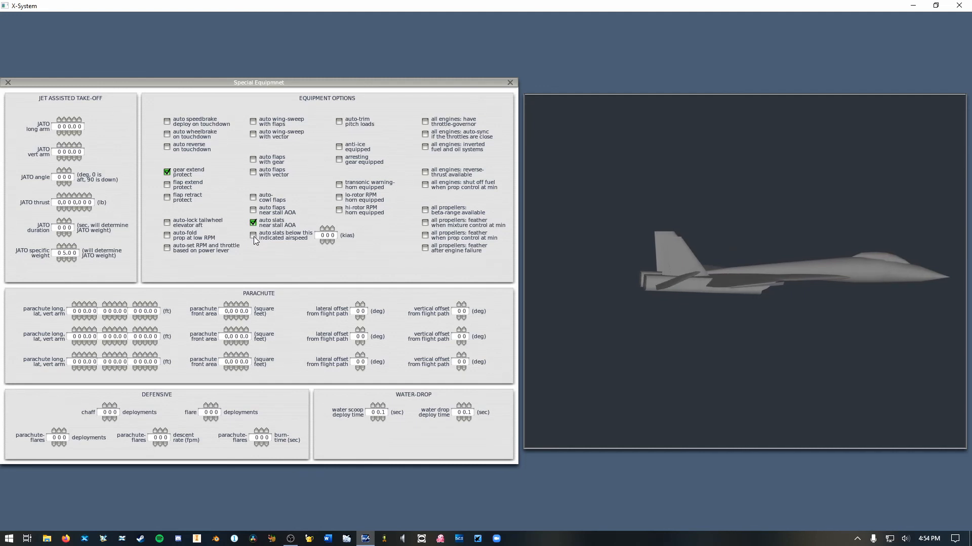
{"action": "left_click", "coordinate": [253, 235]}
{"action": "type", "text": "1 5"}
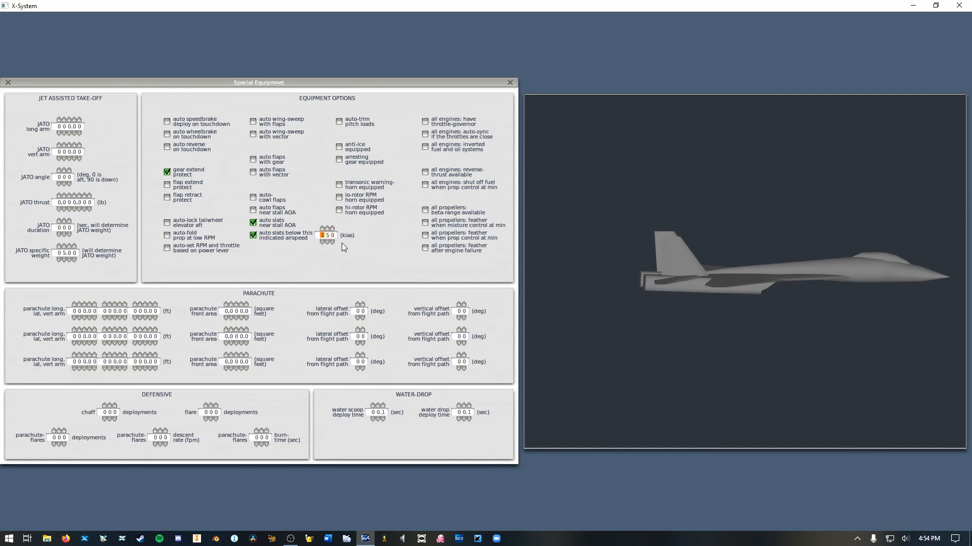
{"action": "mouse_move", "coordinate": [327, 227]}
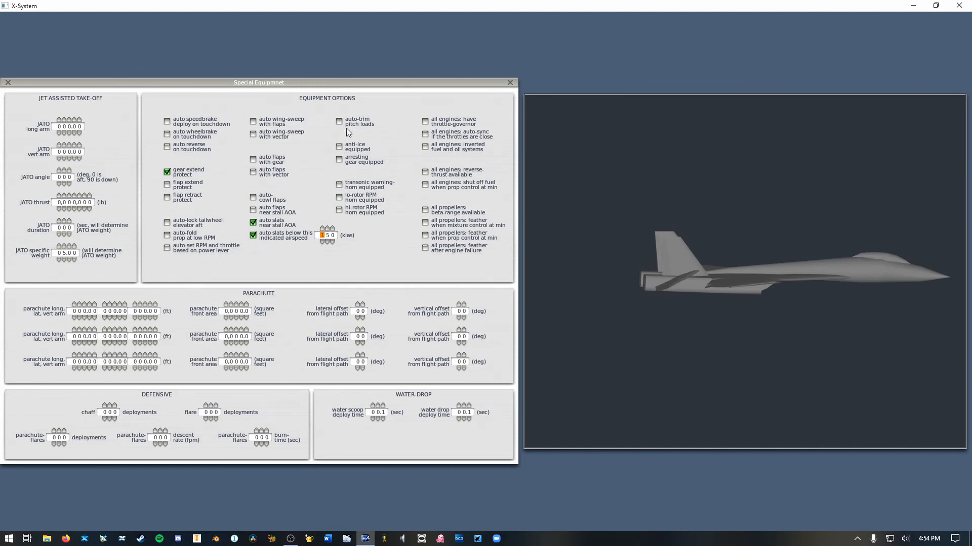
{"action": "mouse_move", "coordinate": [340, 125]}
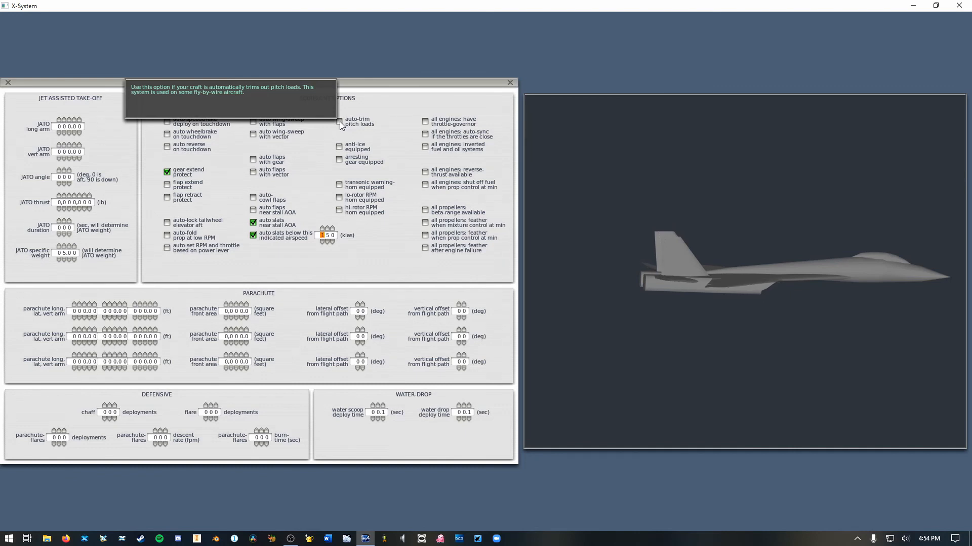
{"action": "mouse_move", "coordinate": [341, 128]}
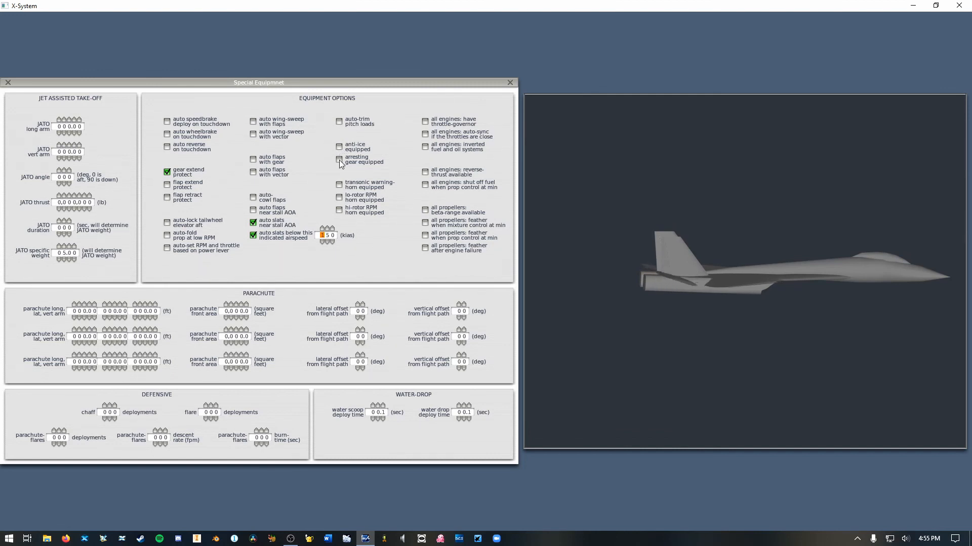
- Enable arresting gear equipped for the jet
{"action": "left_click", "coordinate": [339, 160]}
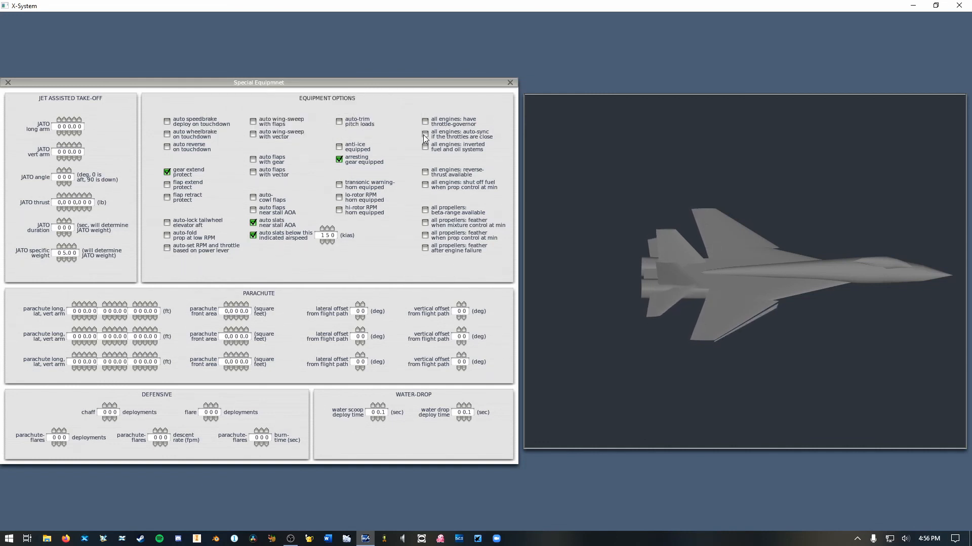
- Enable all-engines auto-sync and inverted fuel and oil systems, then close Special Equipment
{"action": "left_click", "coordinate": [424, 134]}
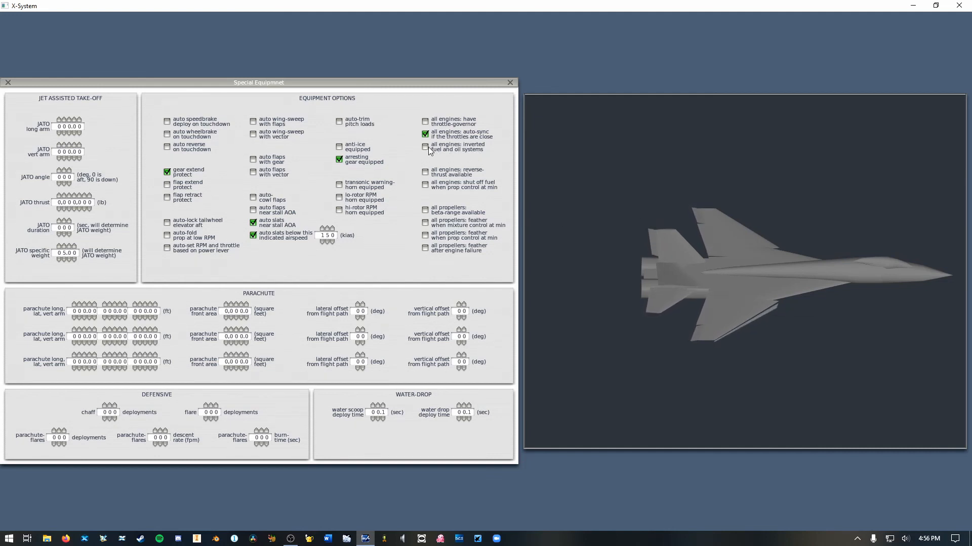
{"action": "left_click", "coordinate": [425, 149]}
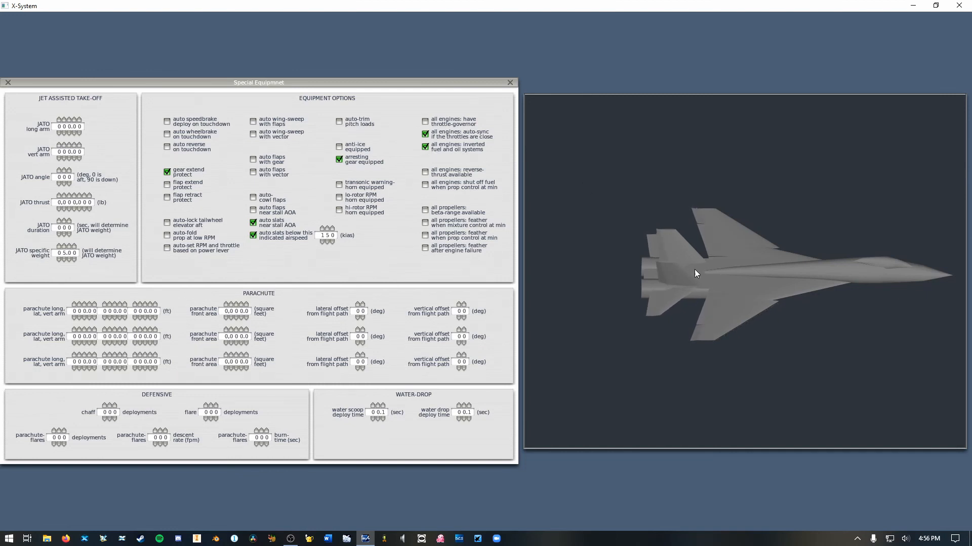
{"action": "left_click_drag", "start_coordinate": [695, 275], "coordinate": [721, 287]}
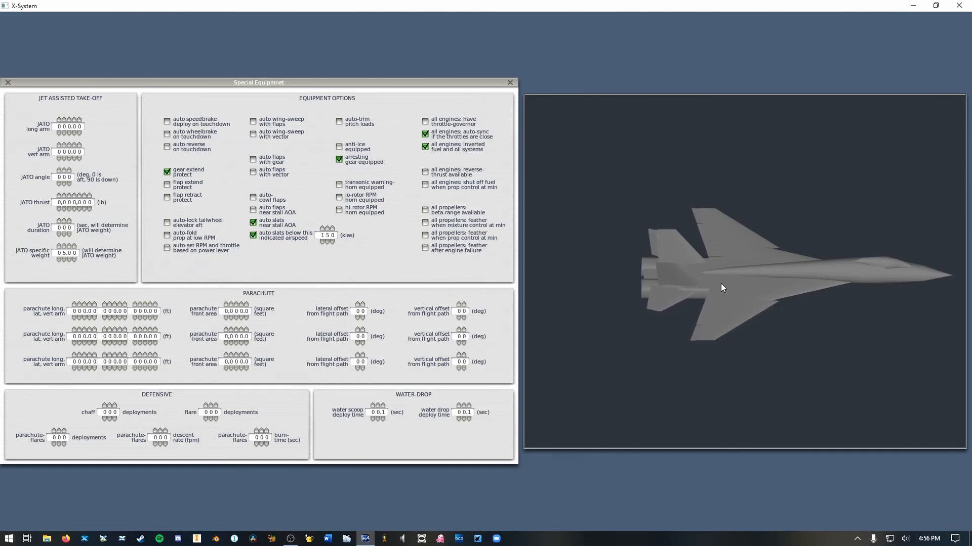
{"action": "left_click_drag", "start_coordinate": [722, 287], "coordinate": [674, 275]}
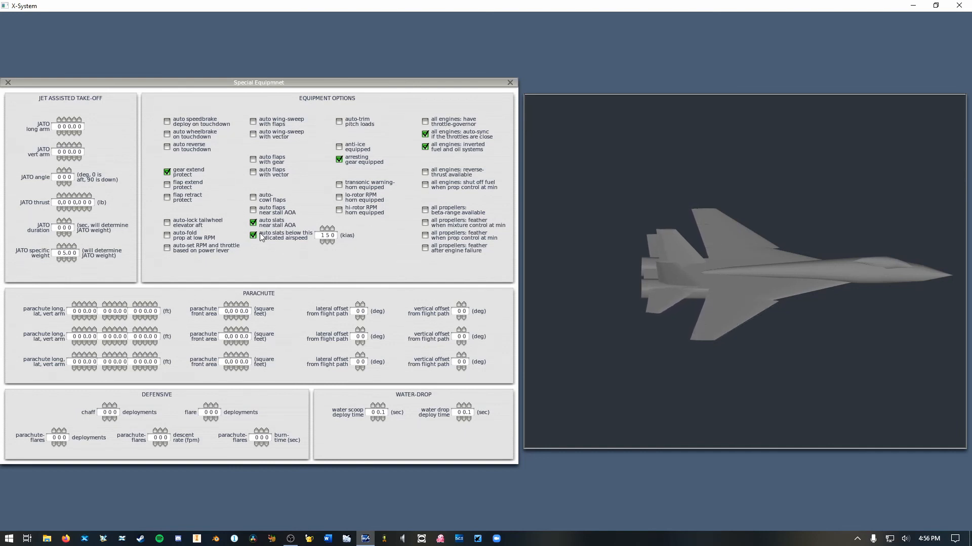
{"action": "left_click", "coordinate": [253, 236]}
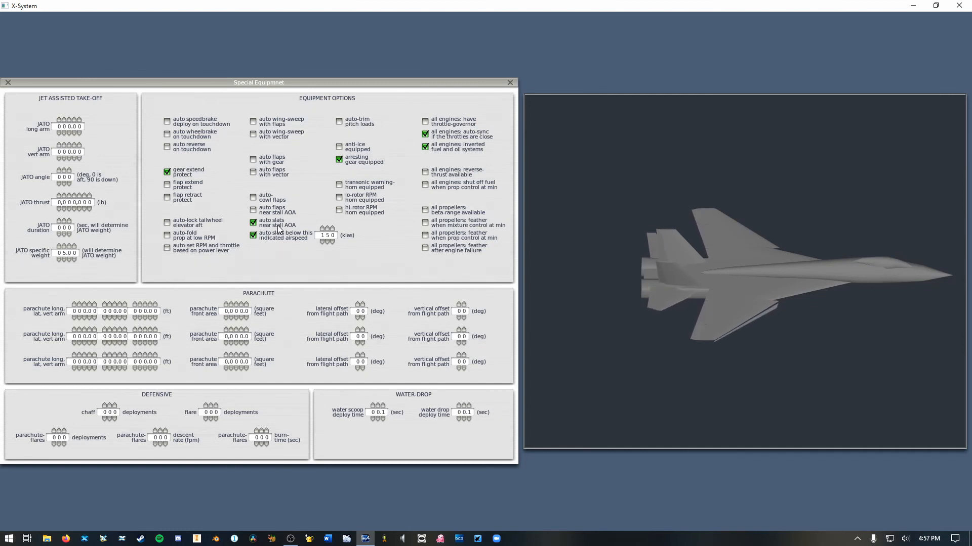
{"action": "left_click", "coordinate": [510, 82]}
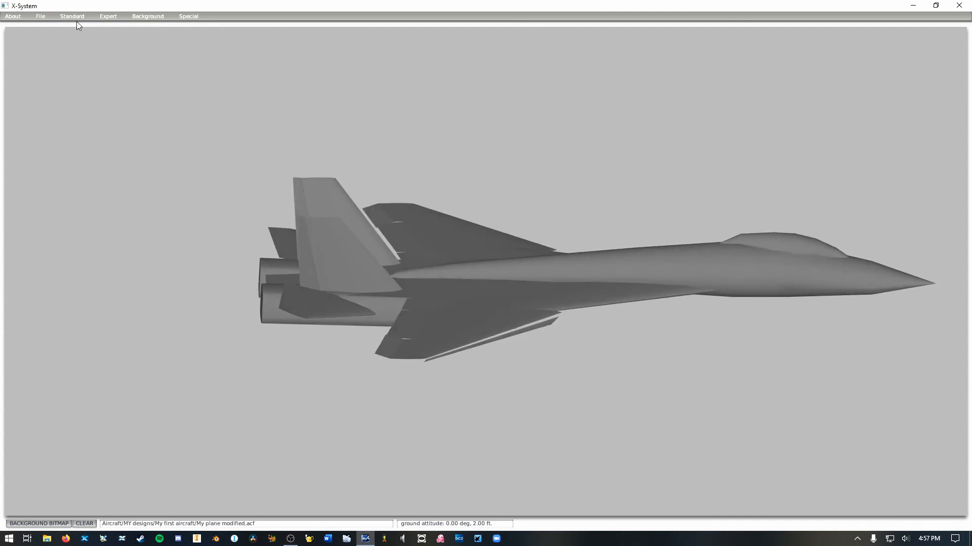
- Bring up the Standard Viewpoint screen showing tail number N449YJ
{"action": "left_click", "coordinate": [72, 15]}
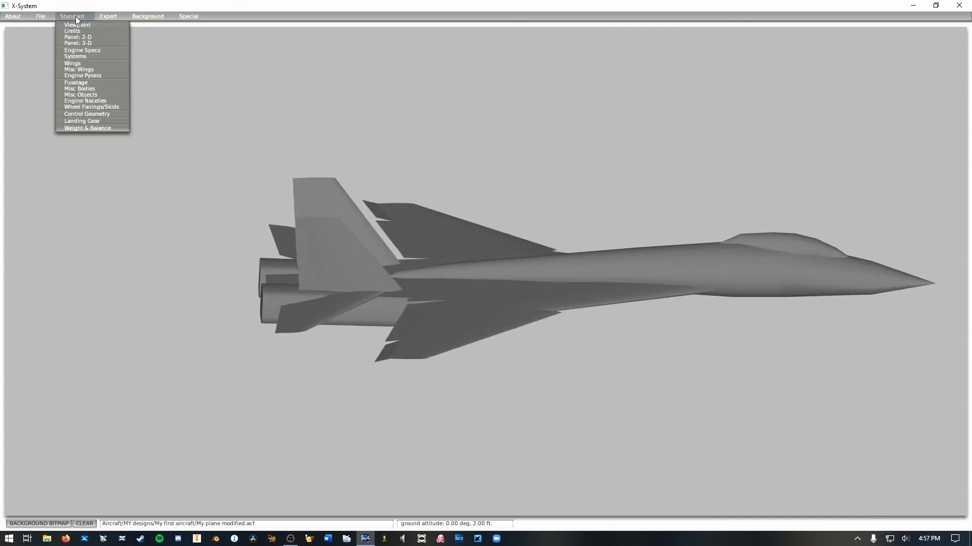
{"action": "left_click", "coordinate": [77, 25]}
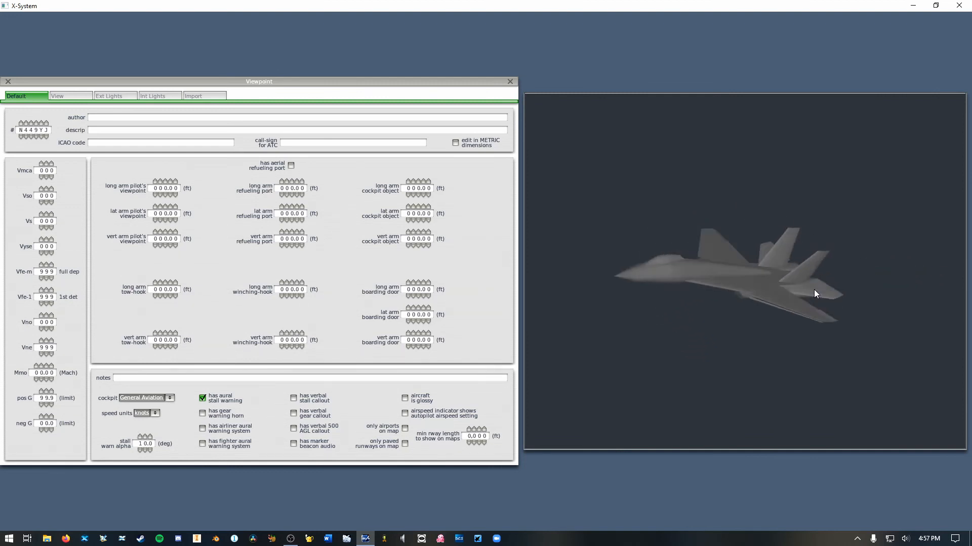
{"action": "left_click_drag", "start_coordinate": [816, 295], "coordinate": [705, 311]}
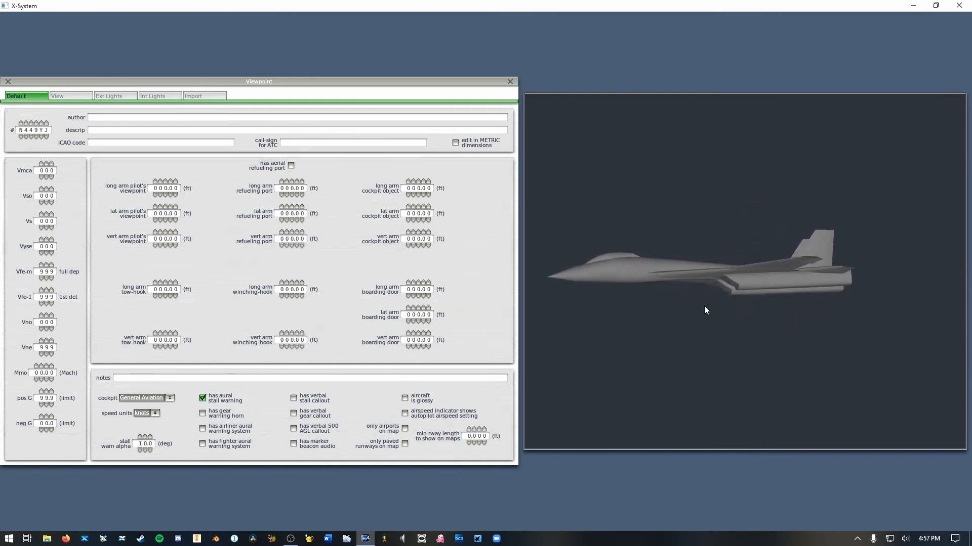